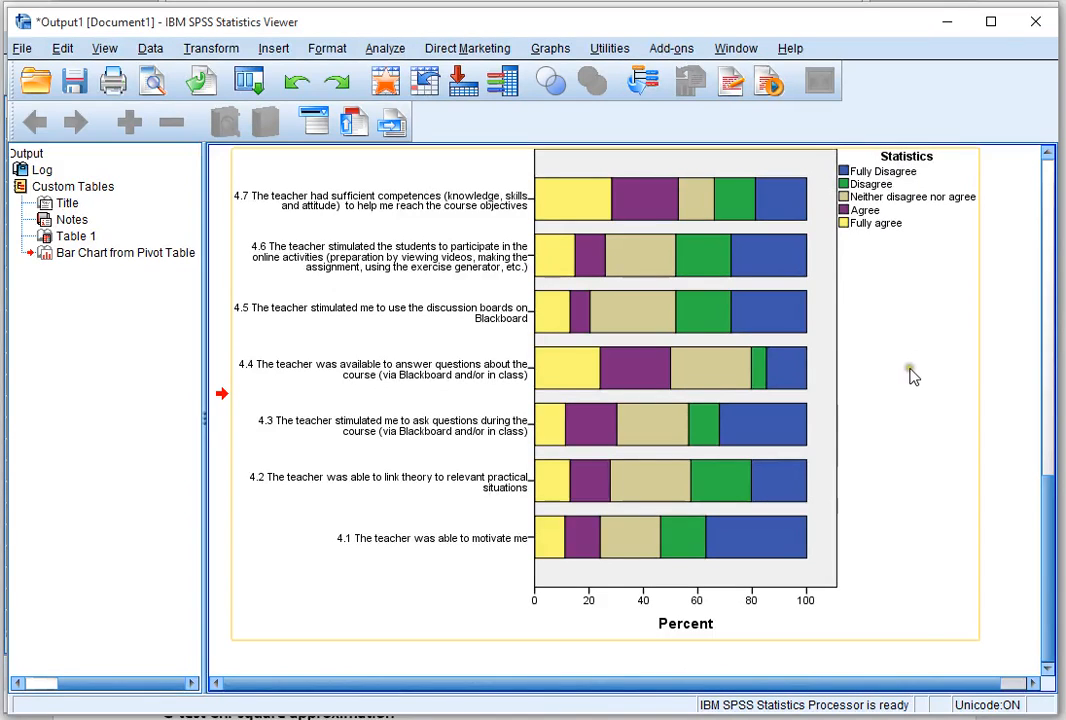
mouse_move(910, 376)
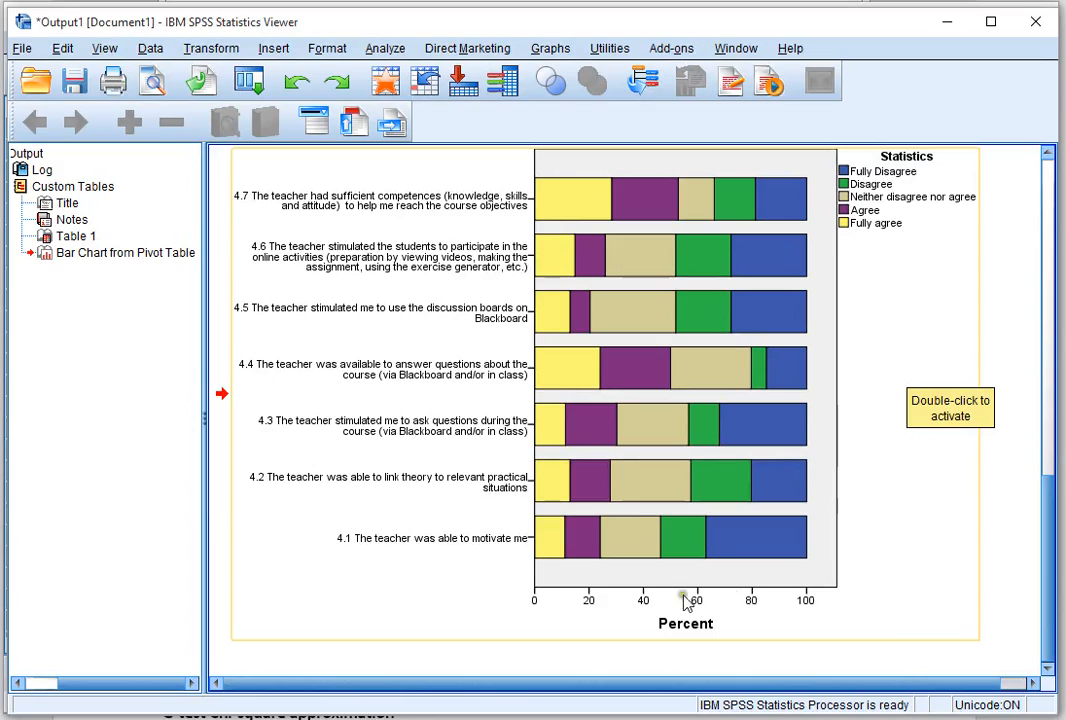
mouse_move(558, 210)
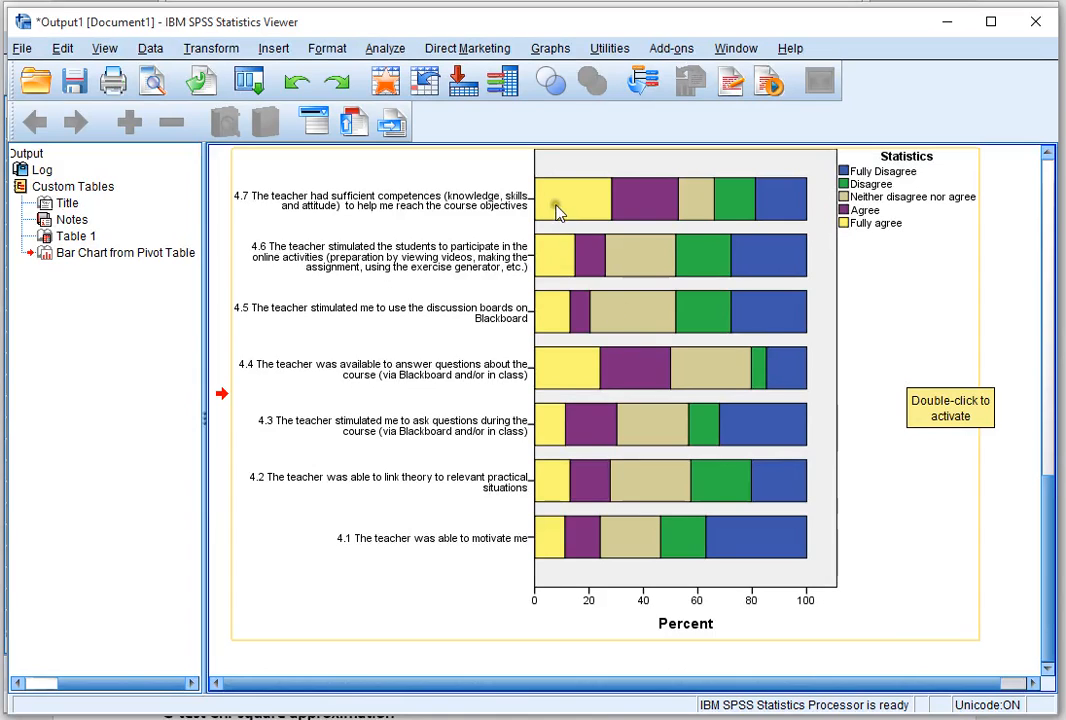
mouse_move(736, 212)
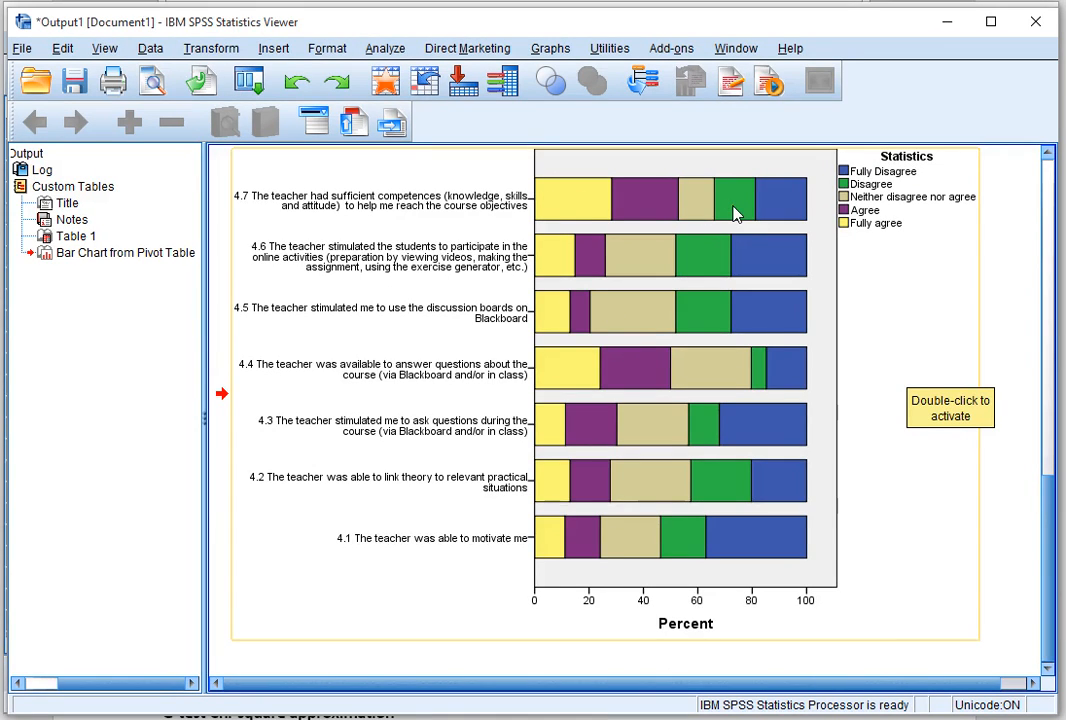
mouse_move(724, 378)
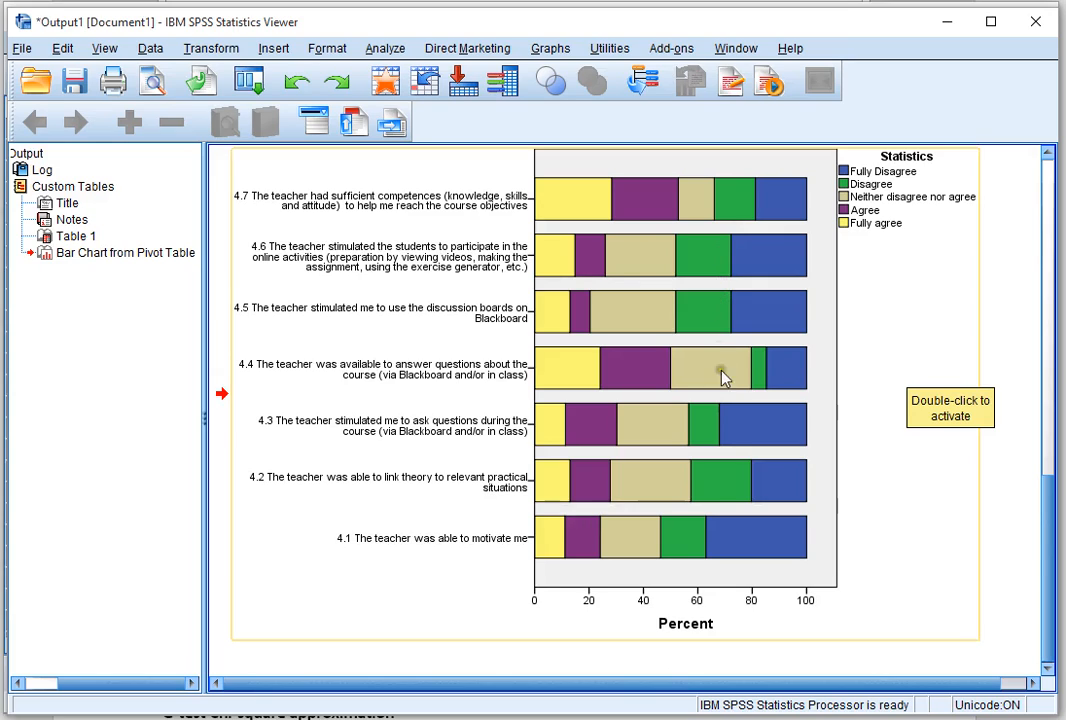
mouse_move(508, 558)
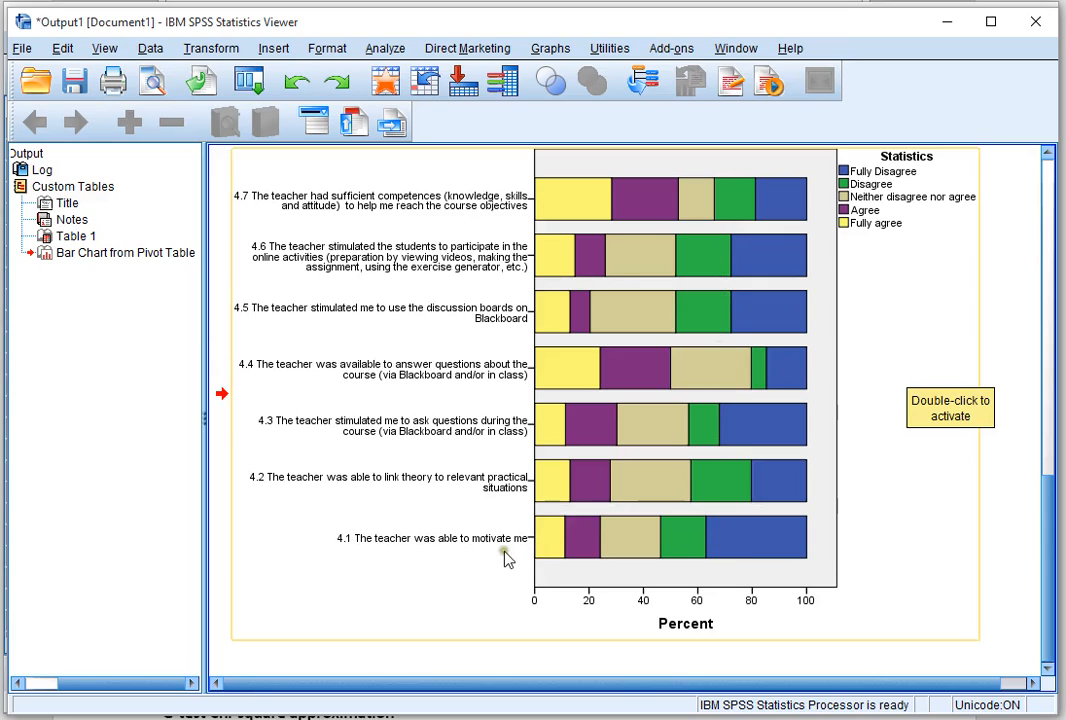
mouse_move(460, 458)
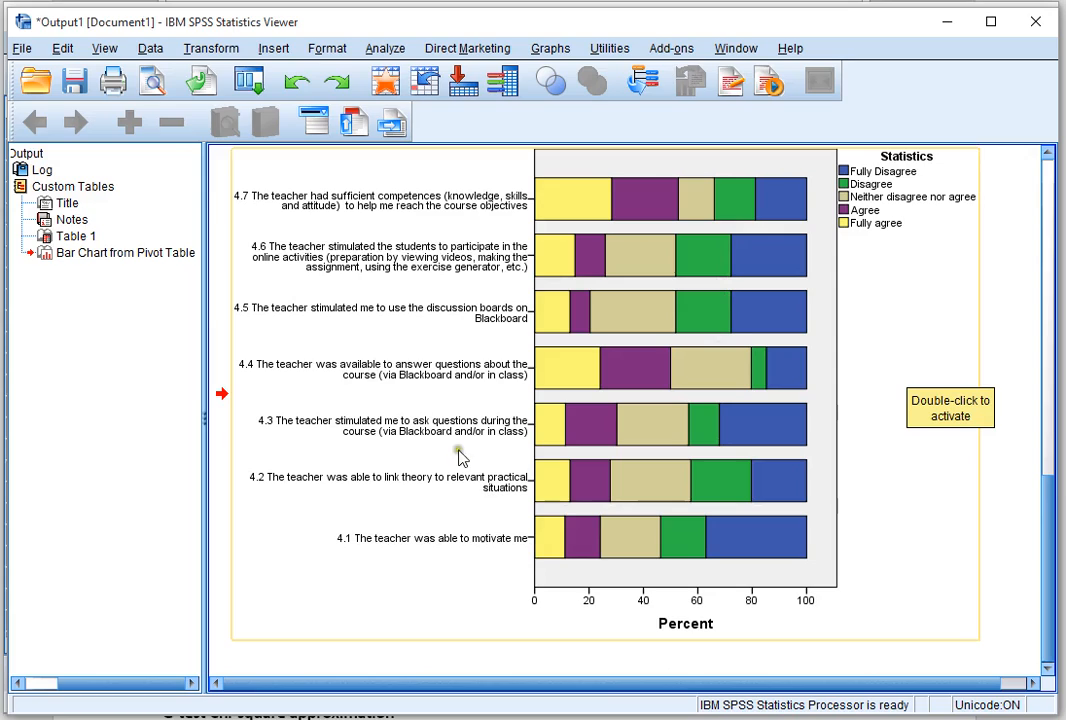
mouse_move(882, 292)
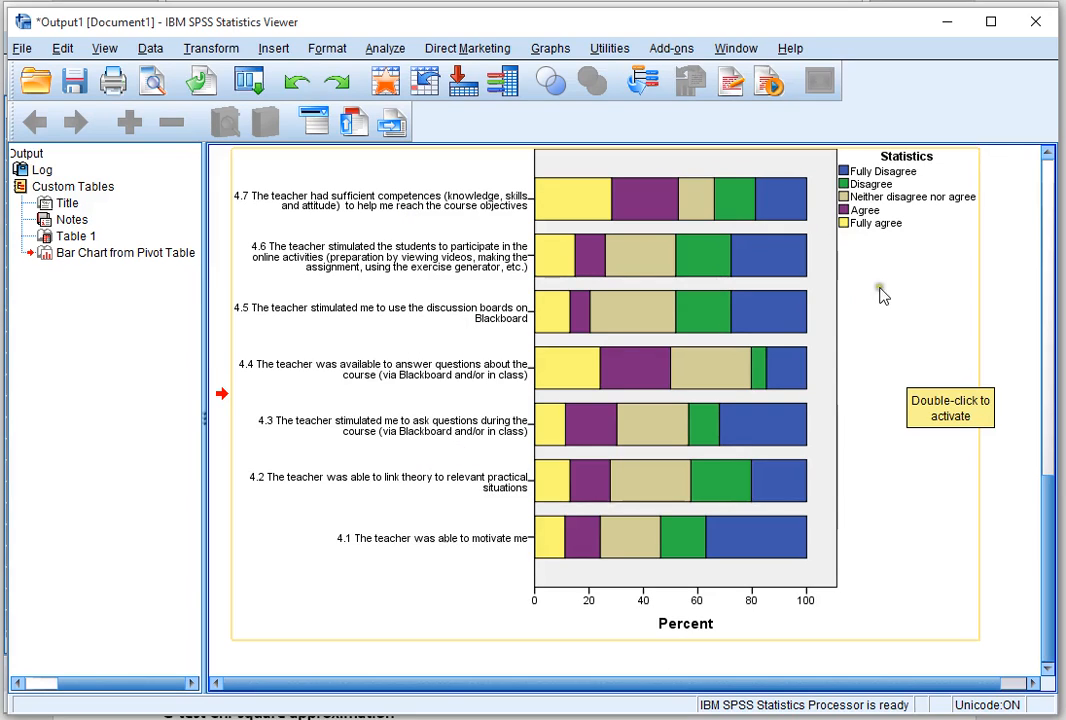
mouse_move(870, 224)
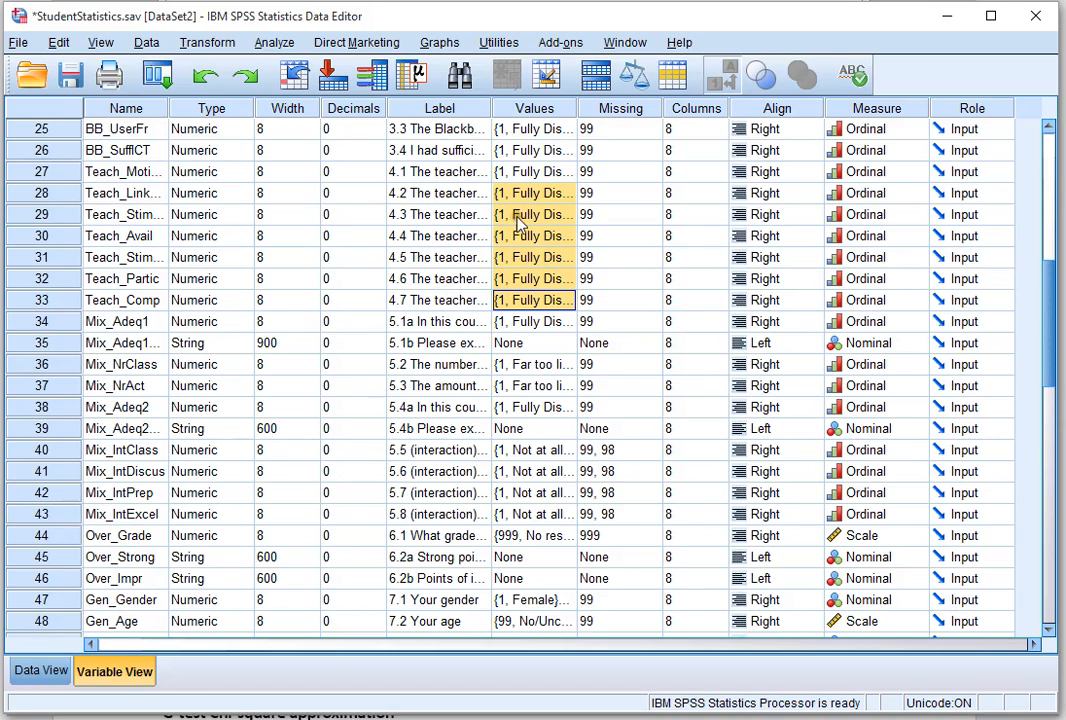
Copy item 4.1's agreement value labels (1 Fully Disagree–5 Fully agree, 99) onto items 4.2–4.7
click(534, 172)
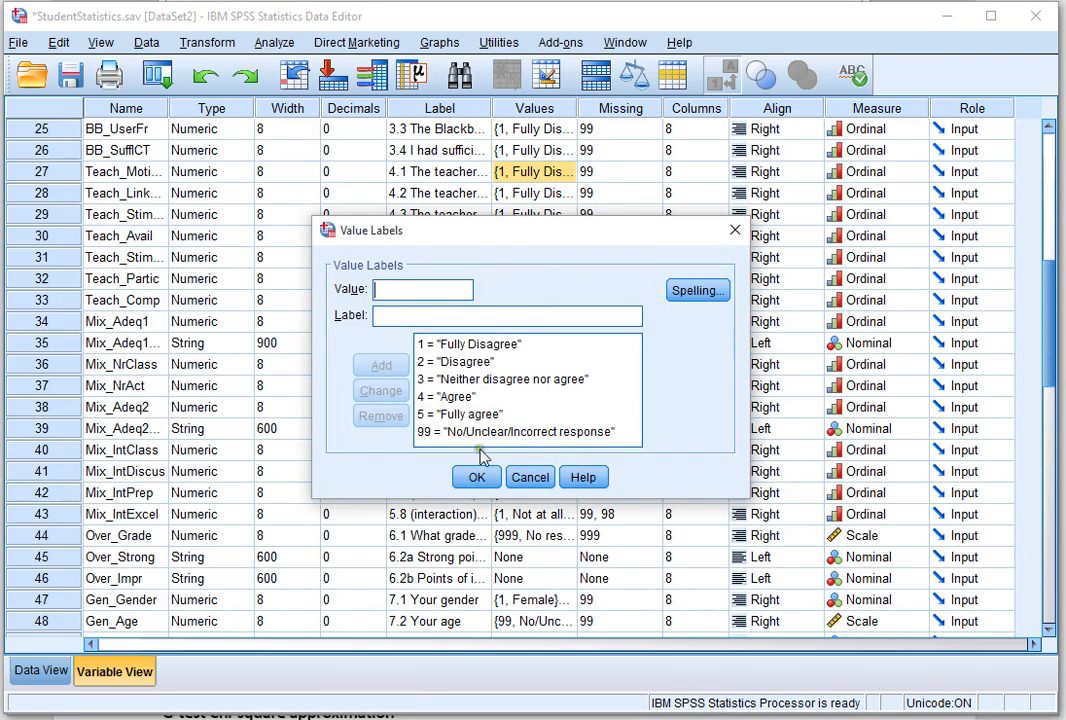
mouse_move(530, 476)
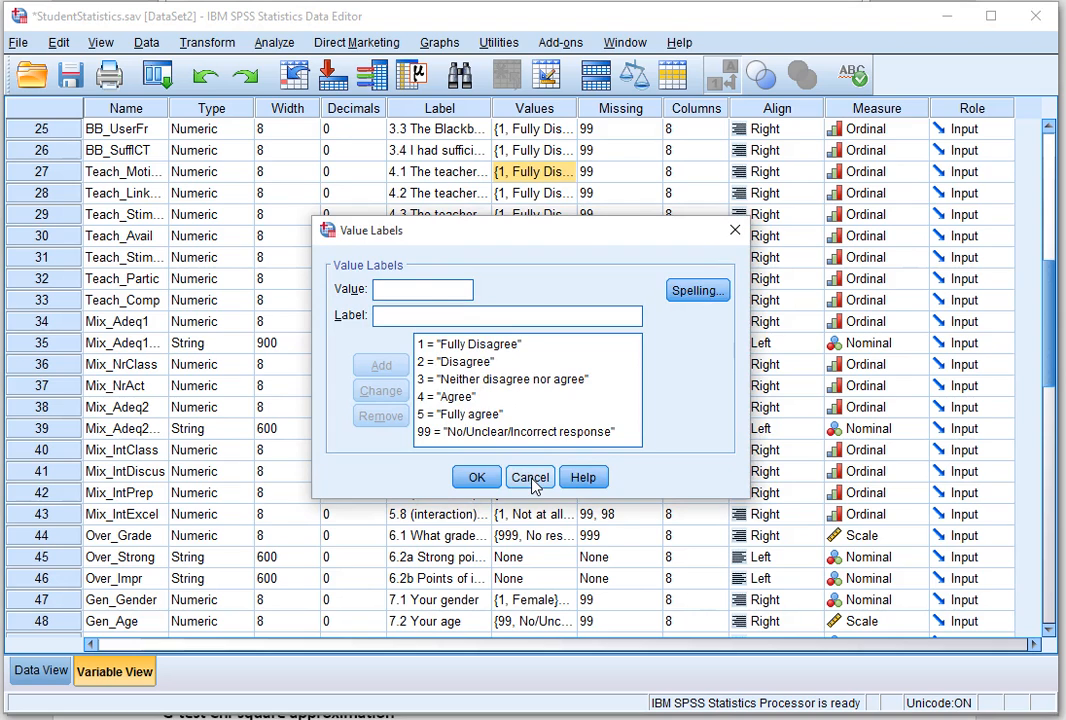
click(530, 476)
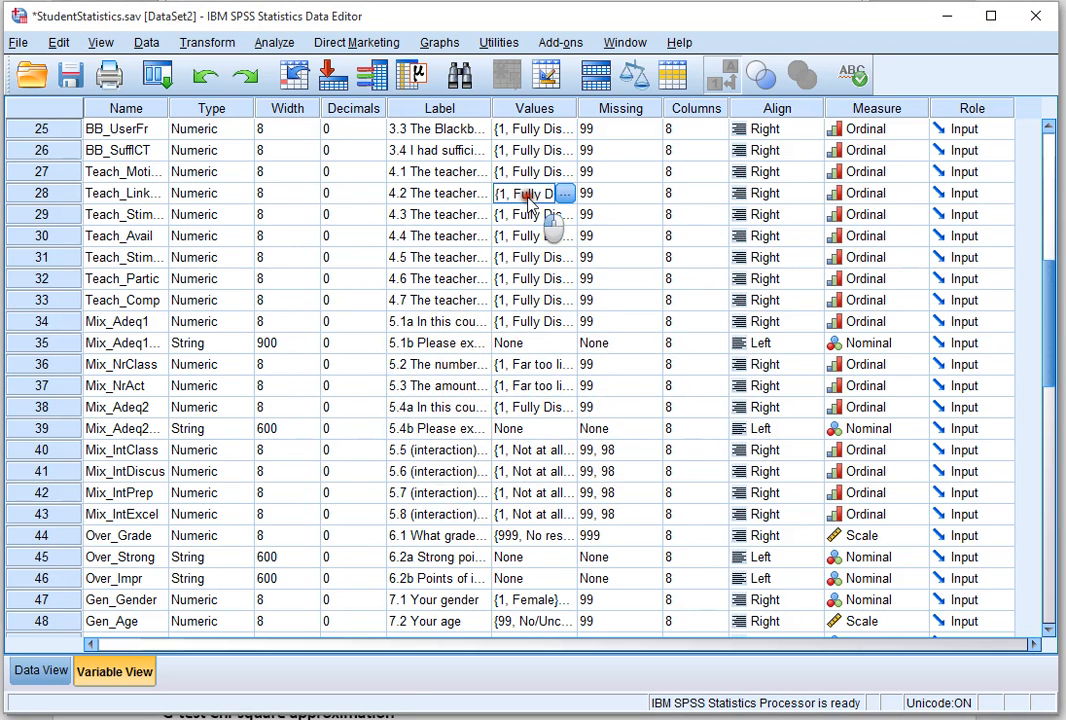
right_click(532, 172)
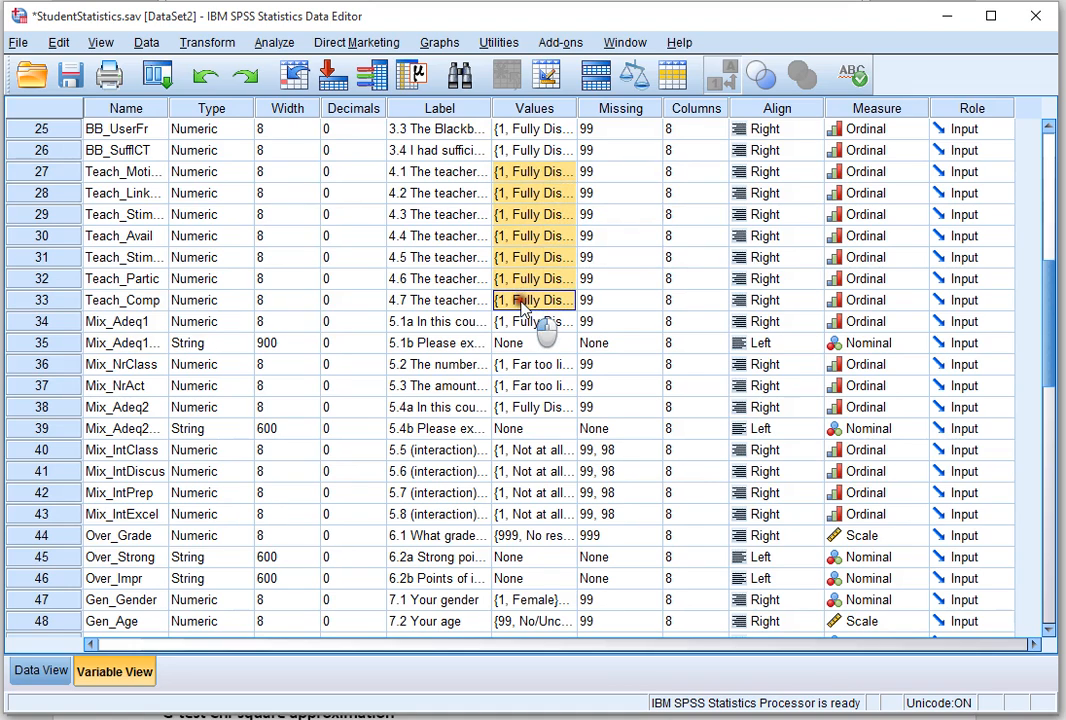
right_click(532, 300)
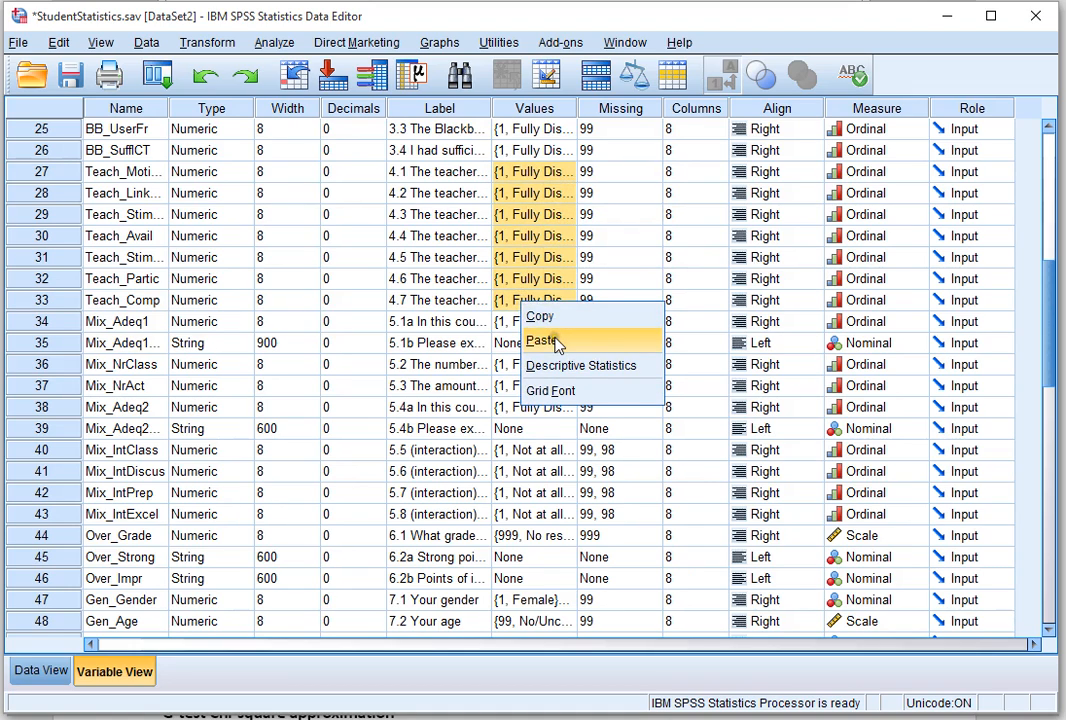
click(532, 342)
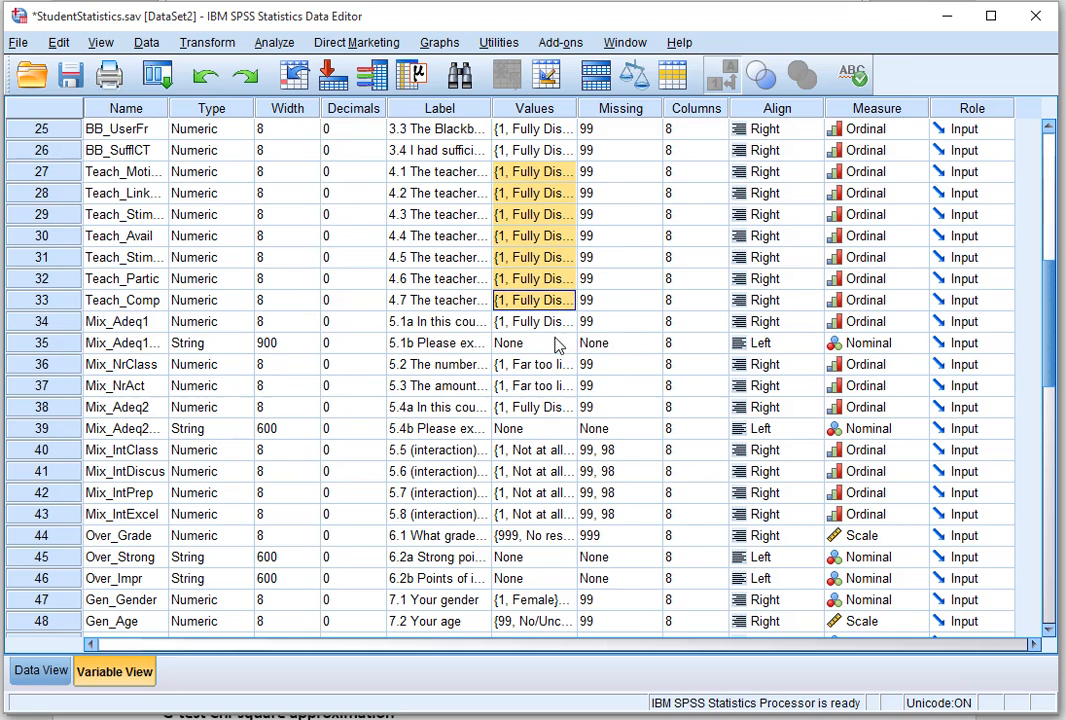
mouse_move(334, 76)
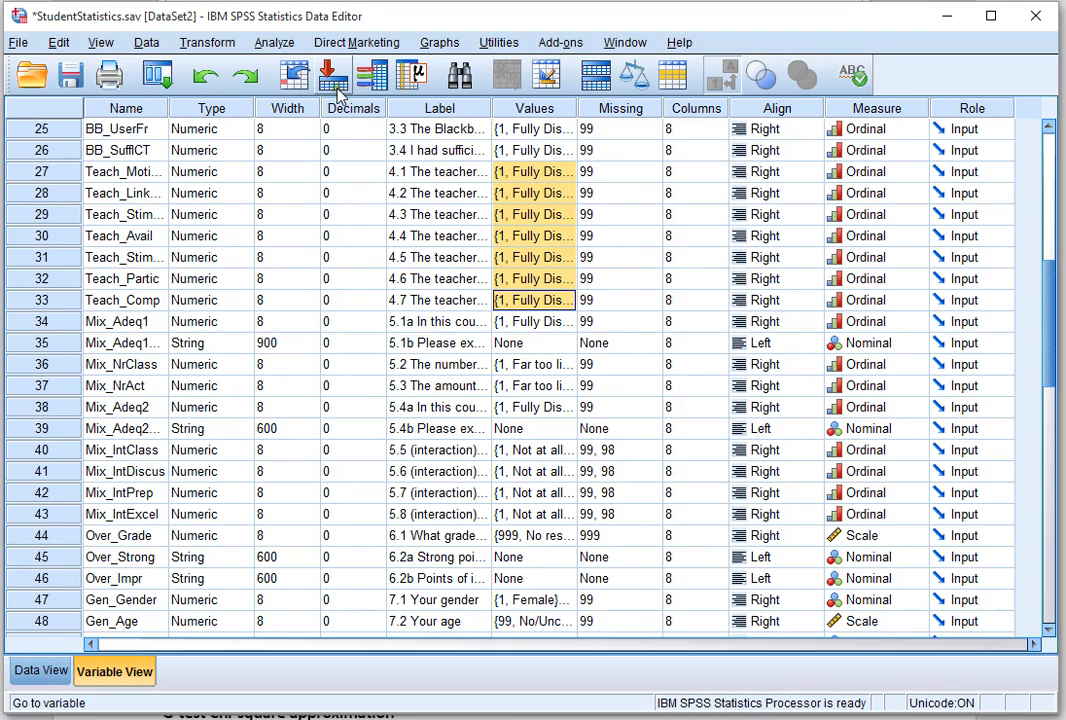
Launch Analyze > Custom Tables and dismiss the value-labels notice
click(274, 42)
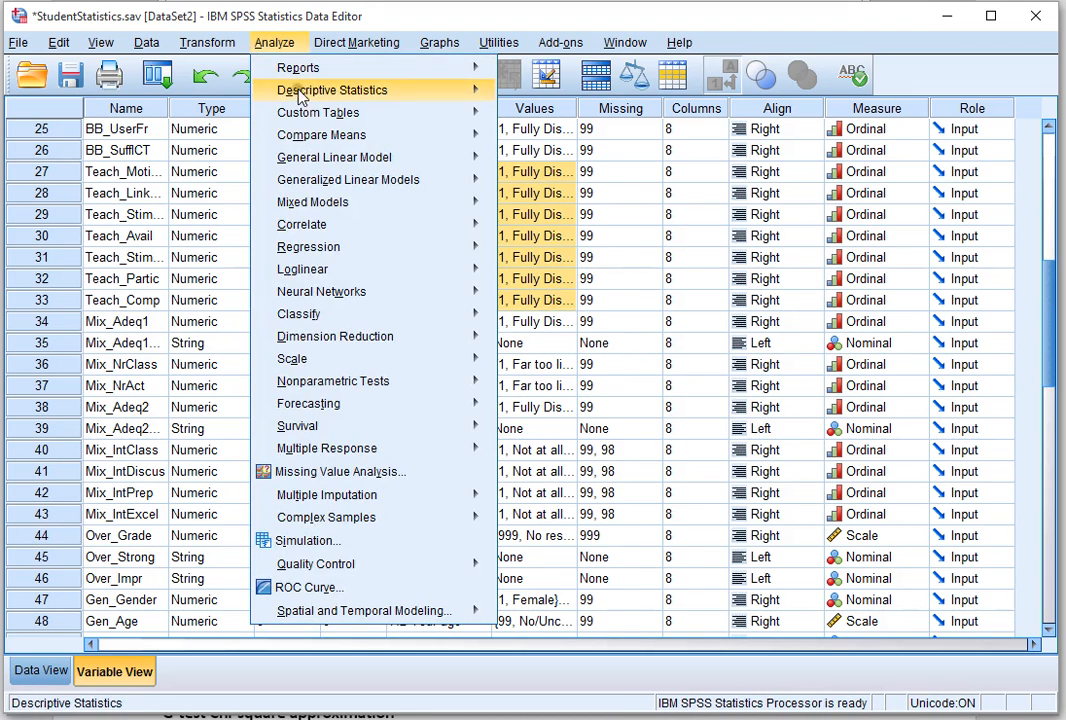
click(318, 112)
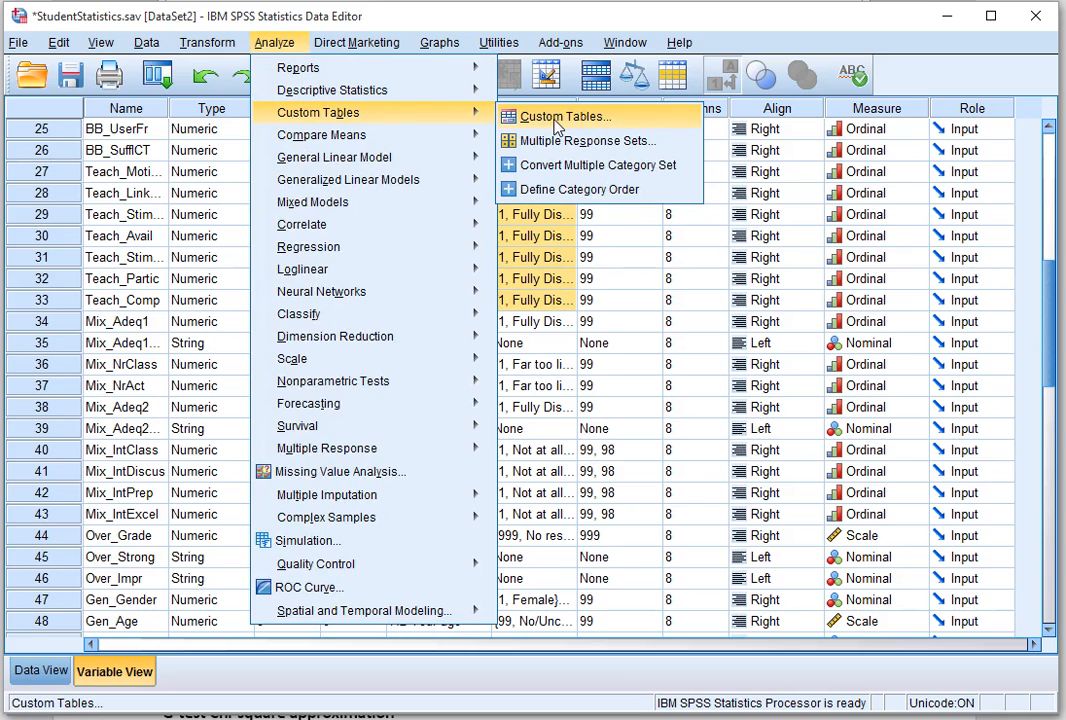
click(564, 116)
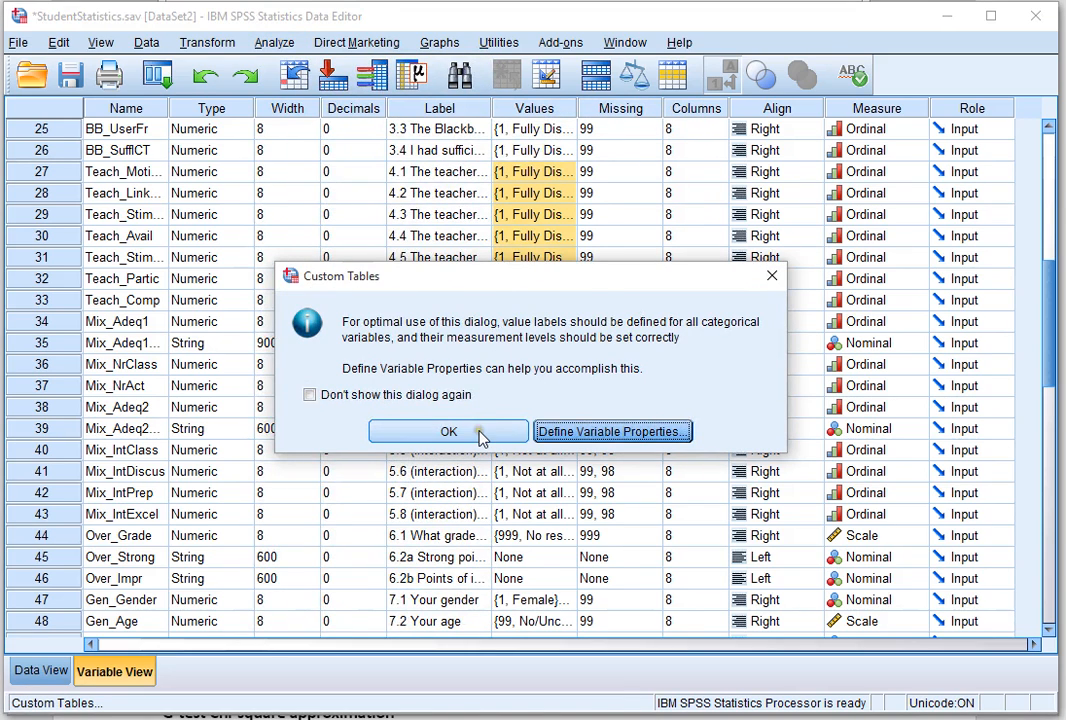
click(448, 432)
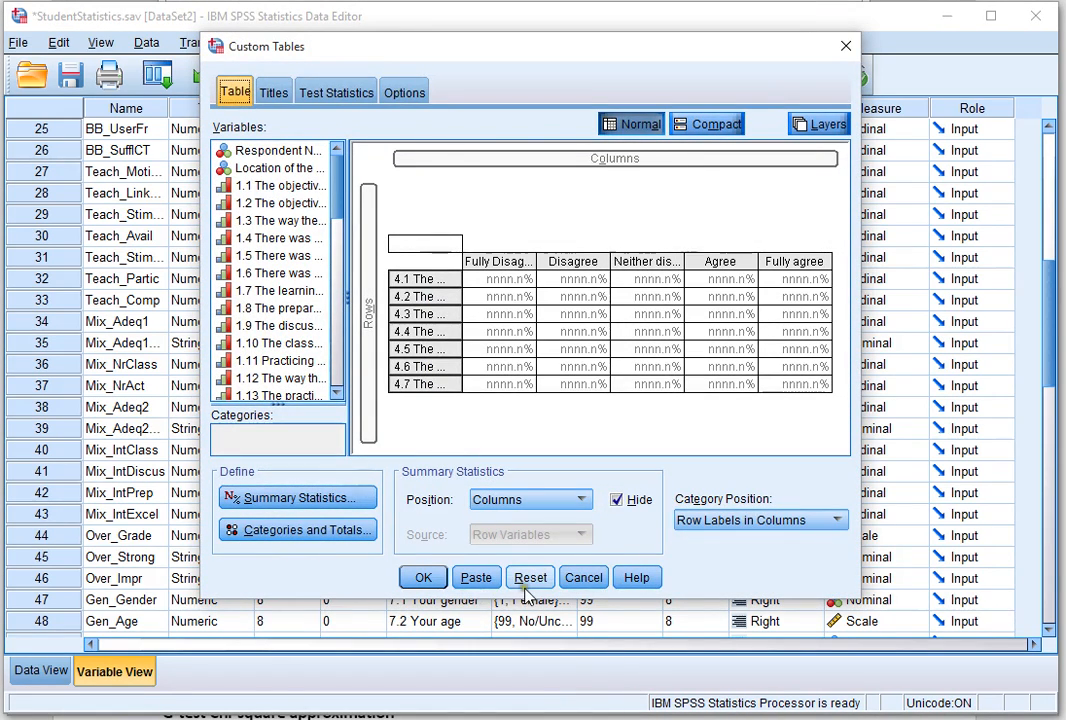
Reset the builder, put items 4.1–4.7 in Rows and move category labels into columns
click(530, 576)
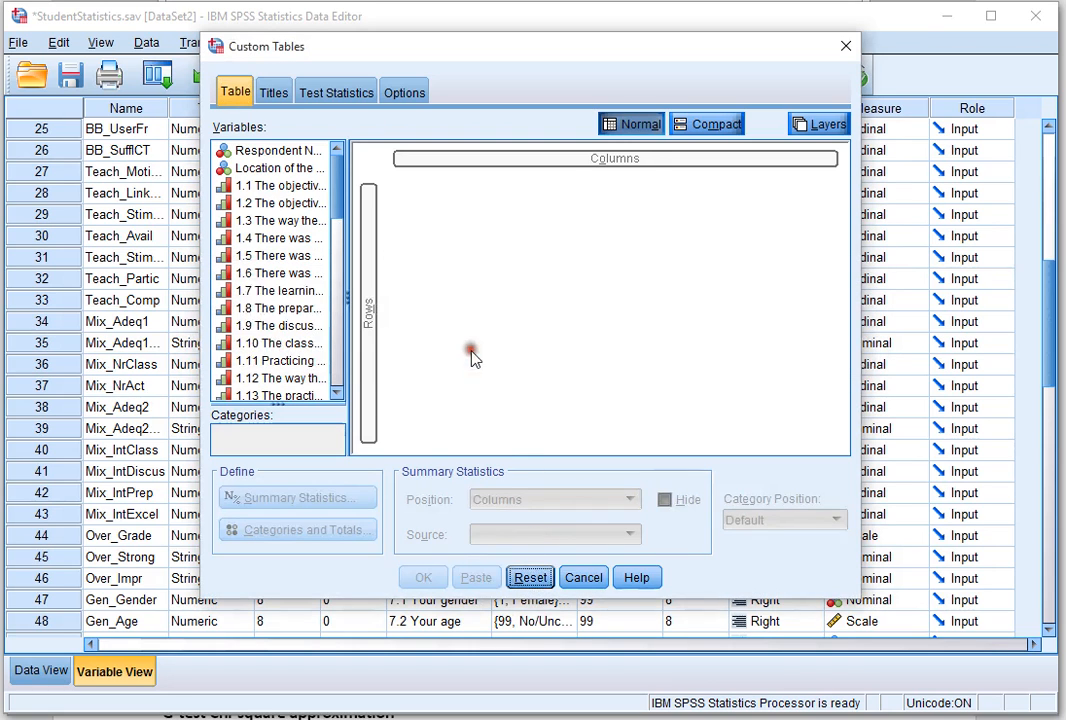
scroll(down, 3)
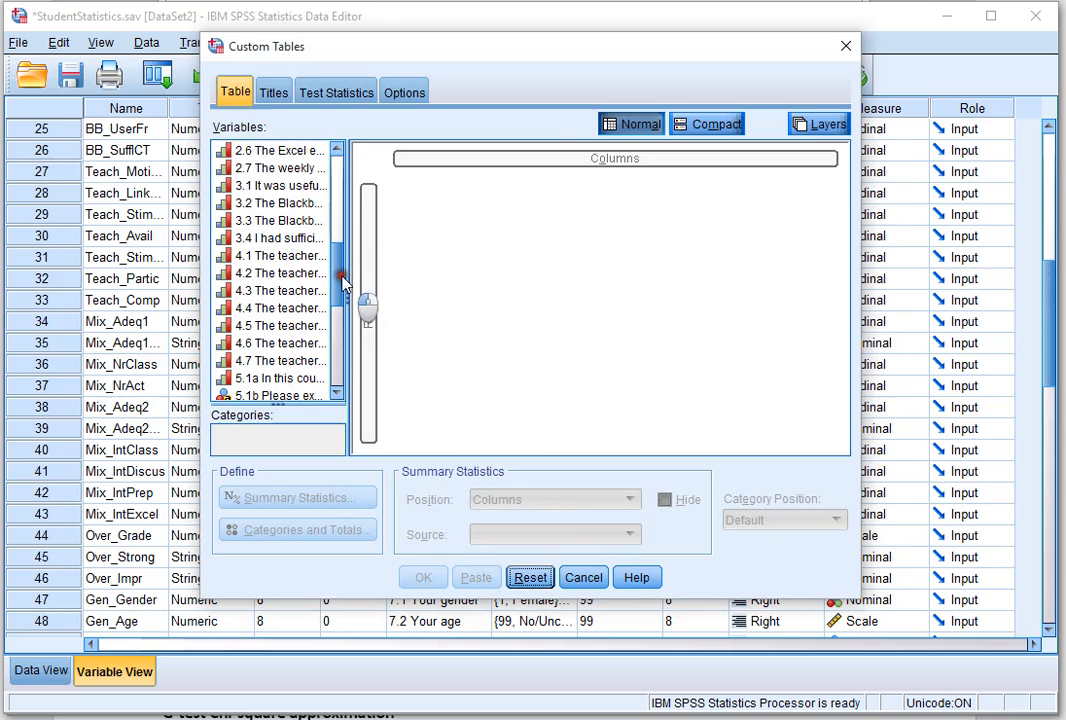
click(280, 256)
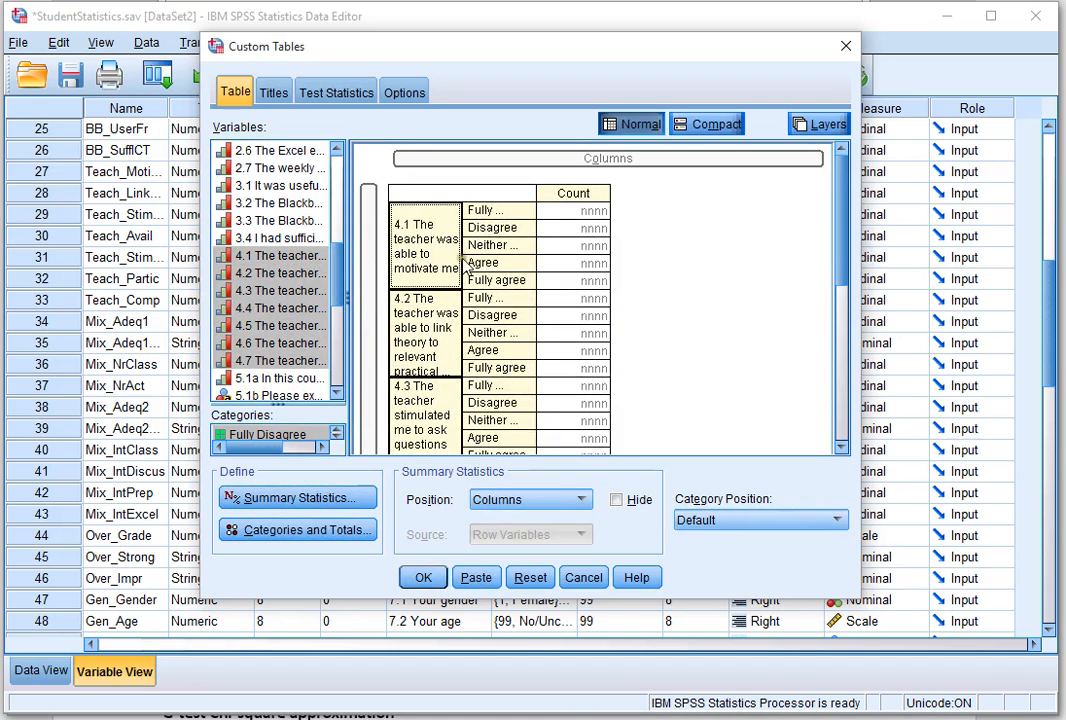
mouse_move(696, 536)
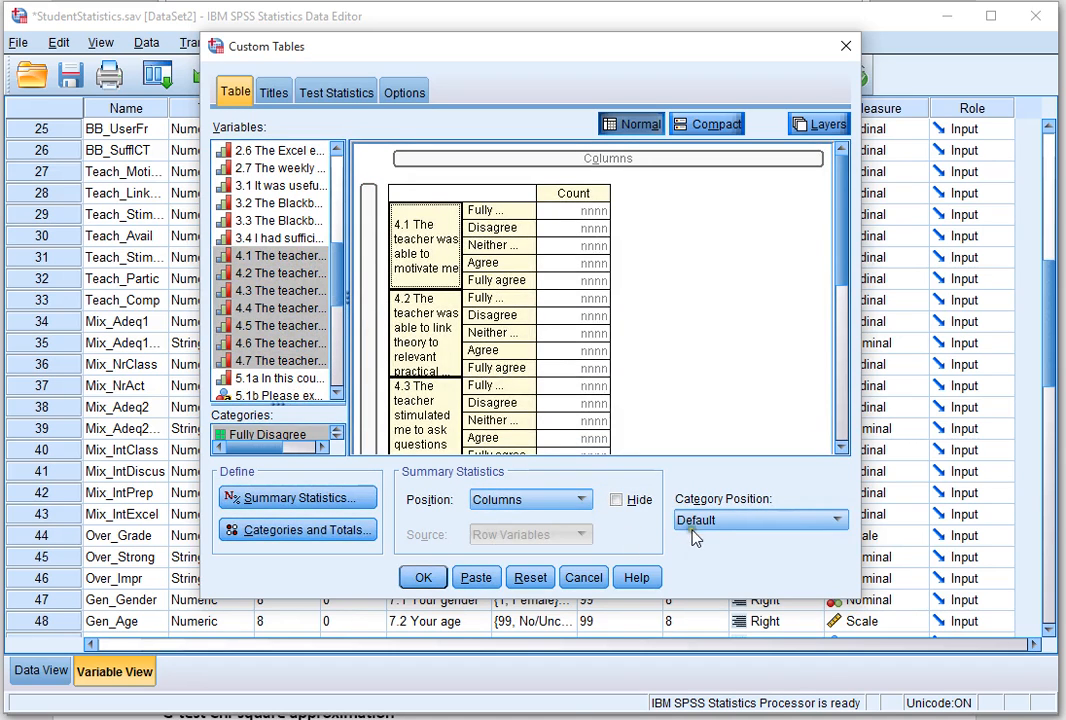
mouse_move(738, 524)
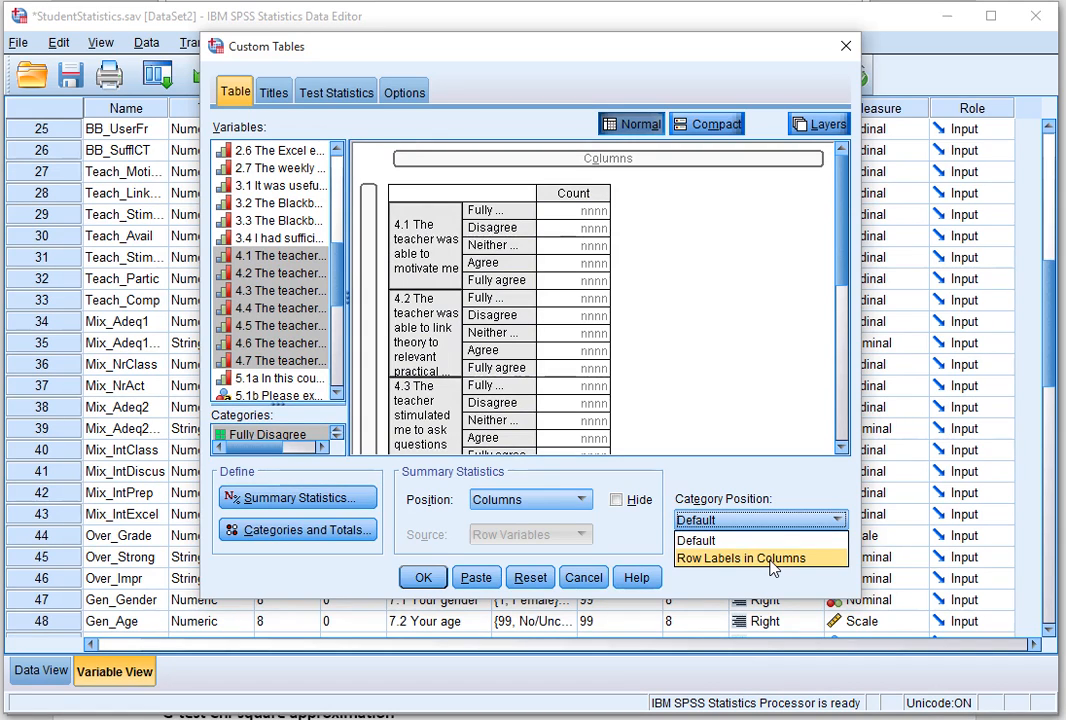
click(760, 556)
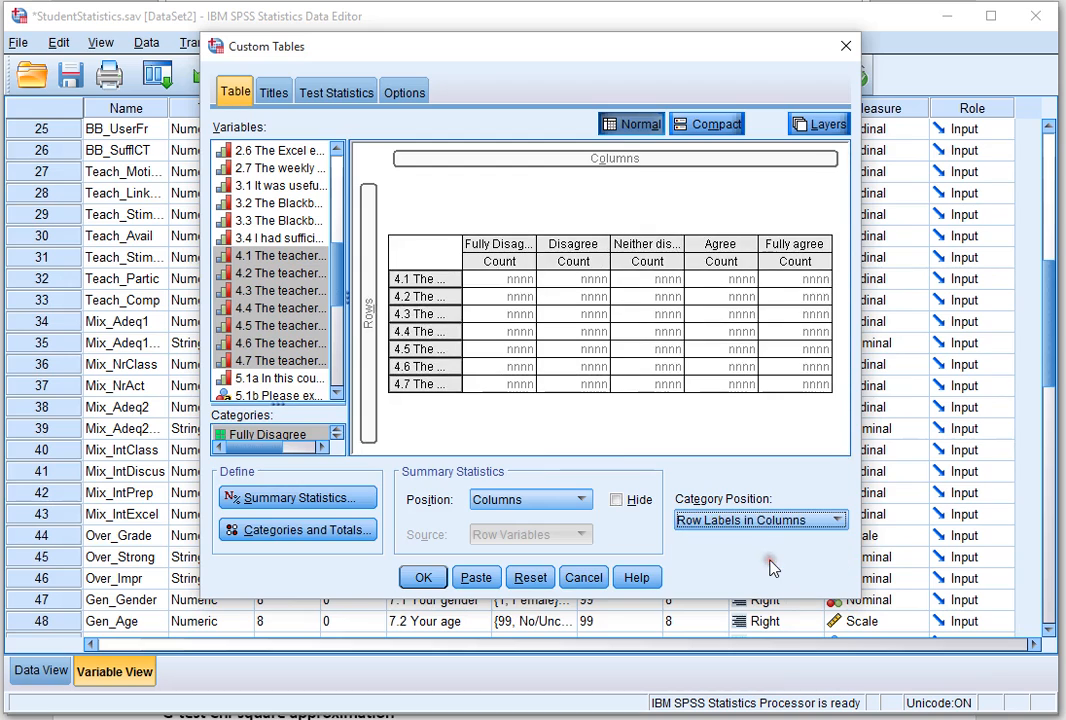
mouse_move(902, 510)
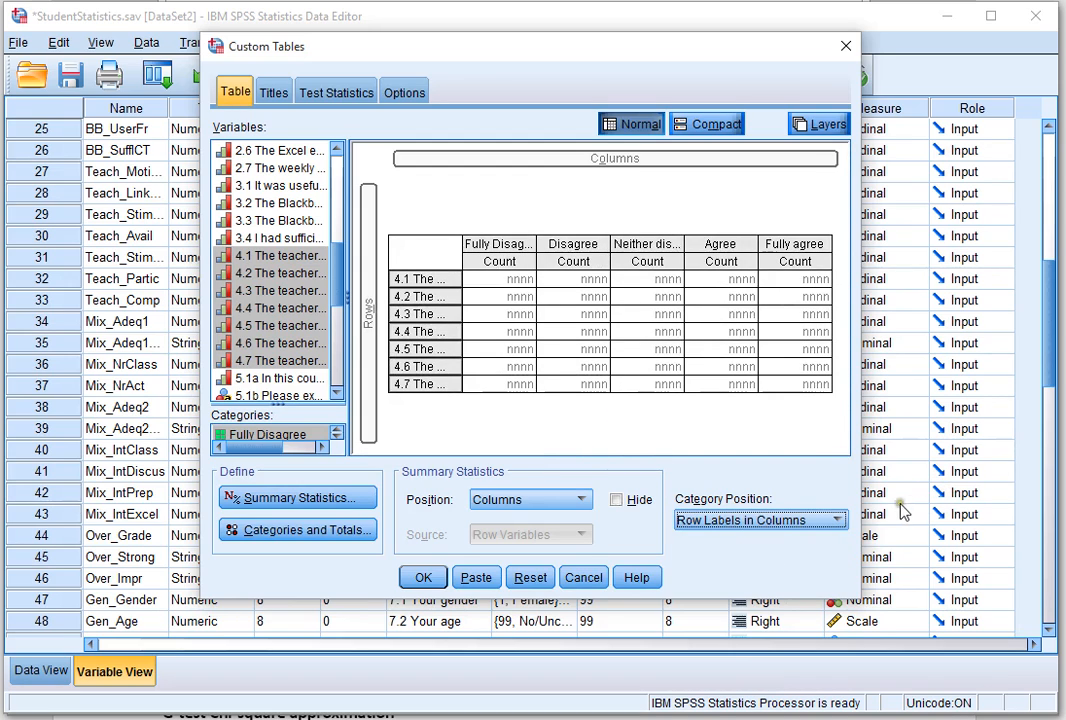
mouse_move(500, 304)
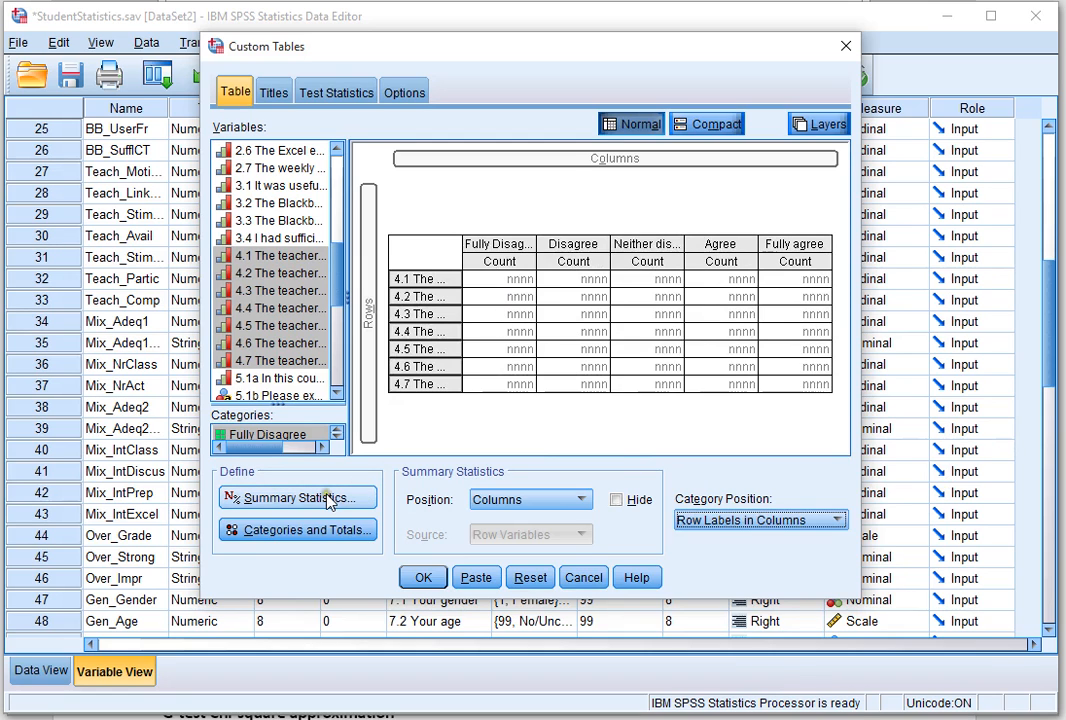
Replace Count with Row N %, hide the statistics label, and run the table
click(296, 496)
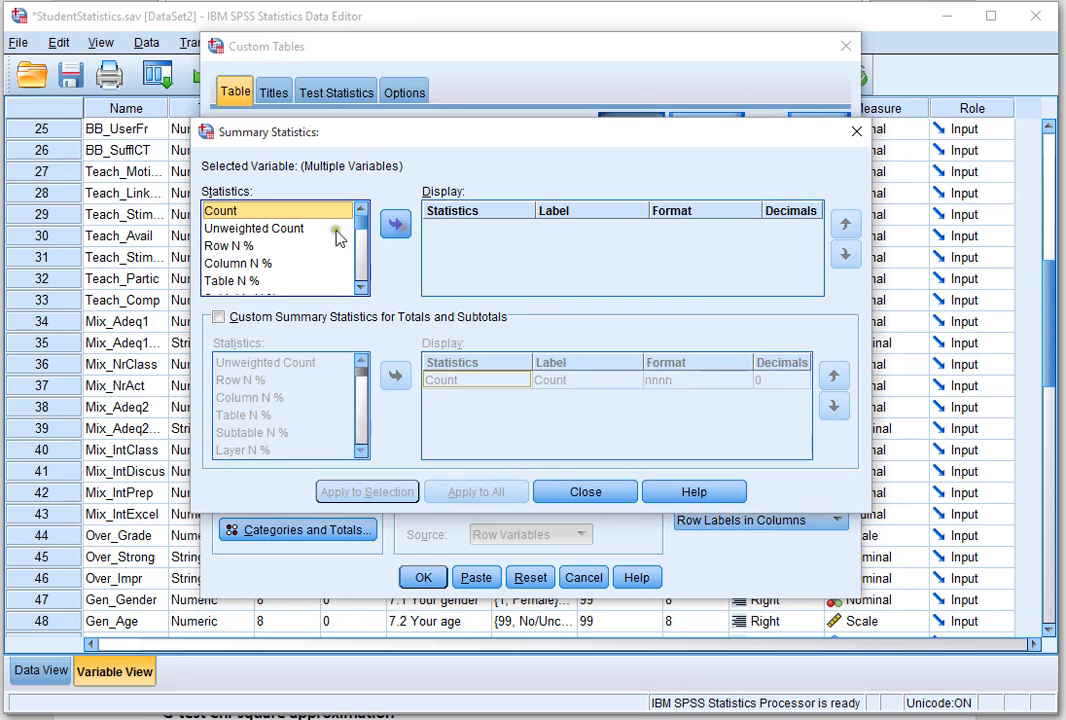
click(230, 246)
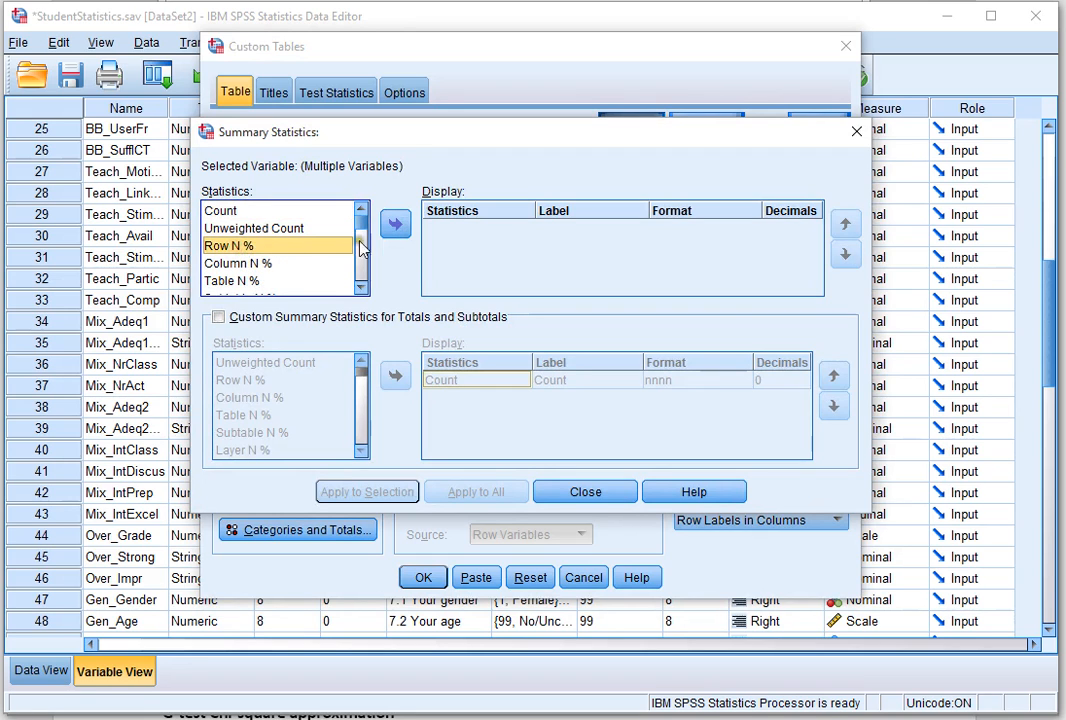
click(396, 224)
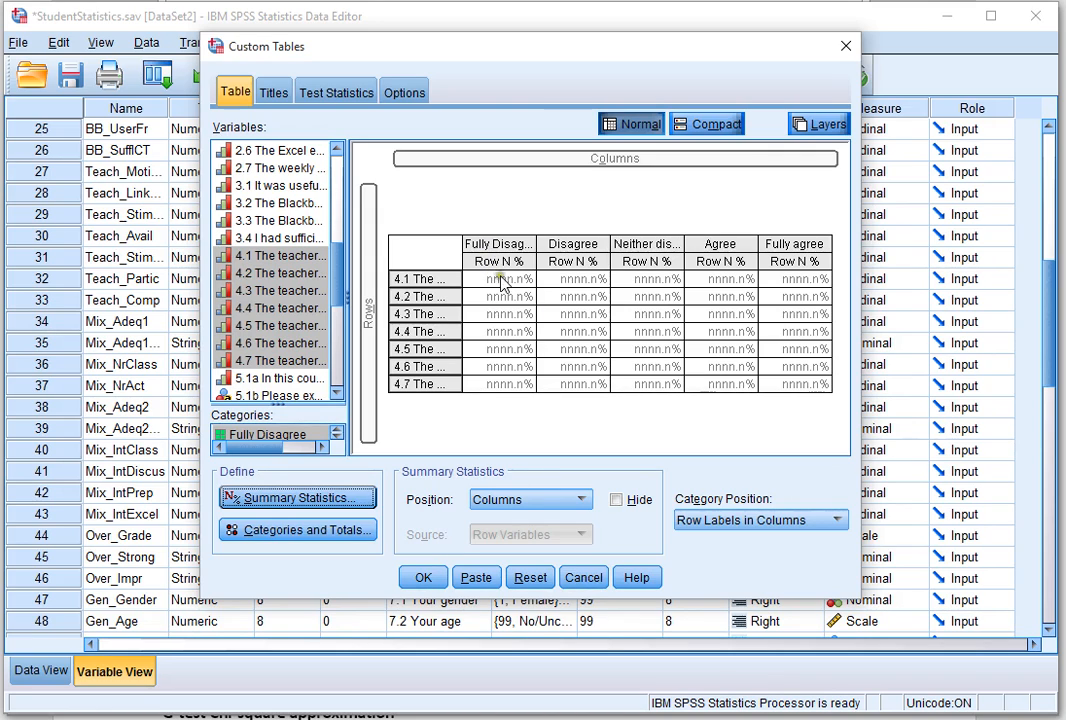
click(616, 500)
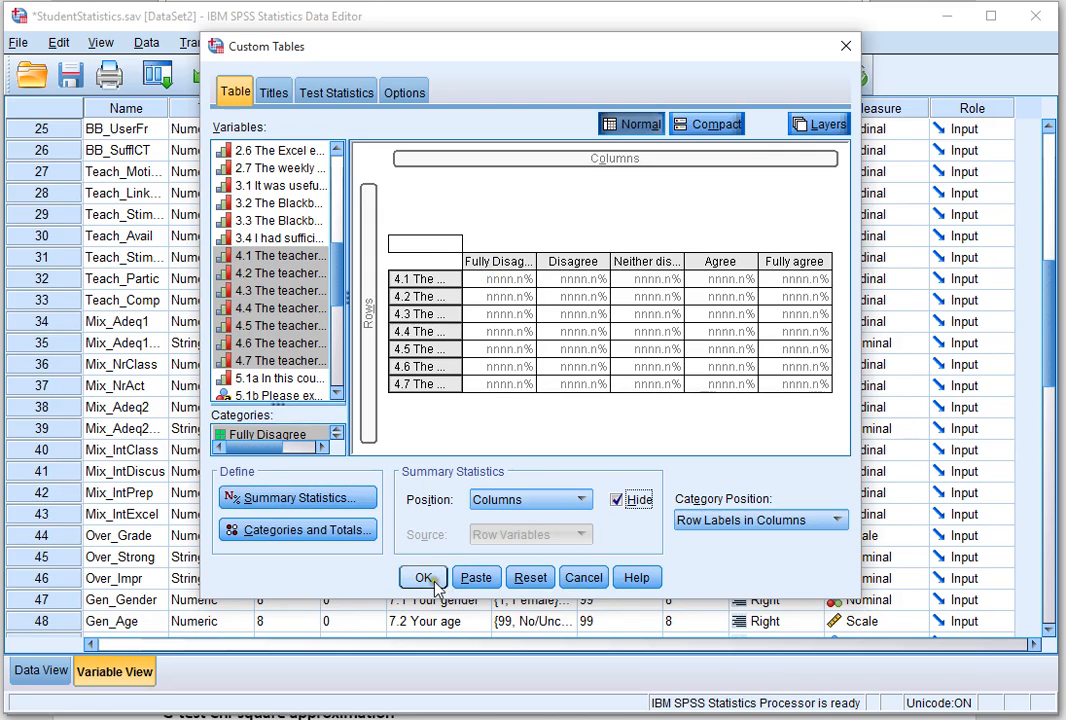
click(424, 578)
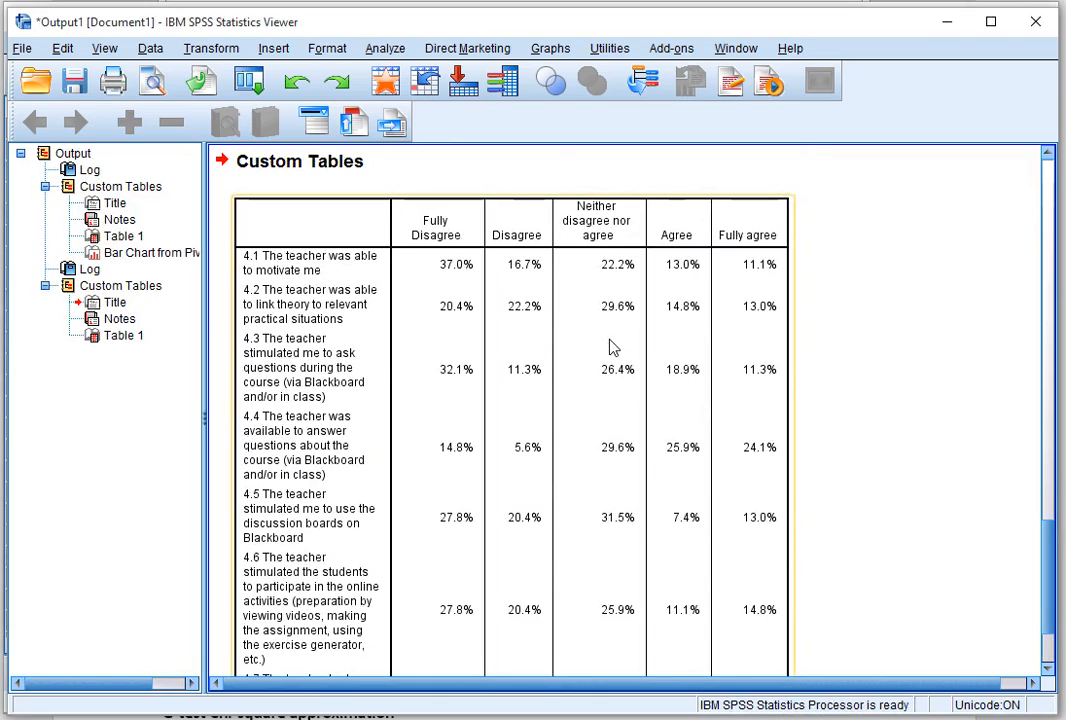
mouse_move(596, 278)
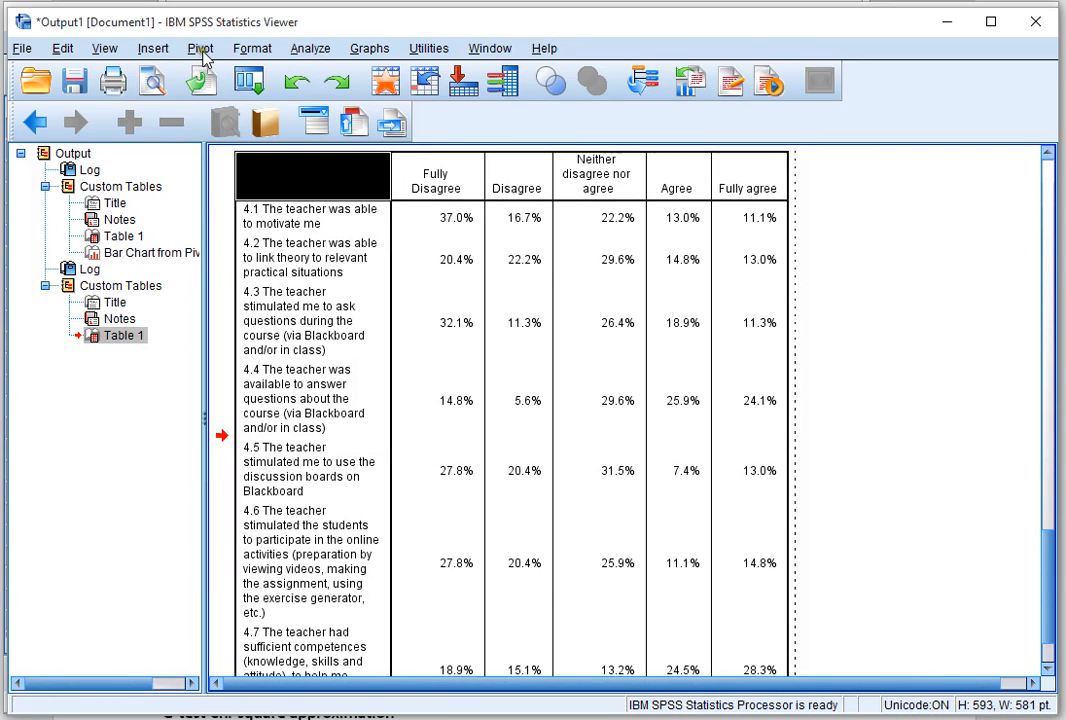
Transpose the output table so items 4.1–4.7 run across and agreement categories run down
click(200, 48)
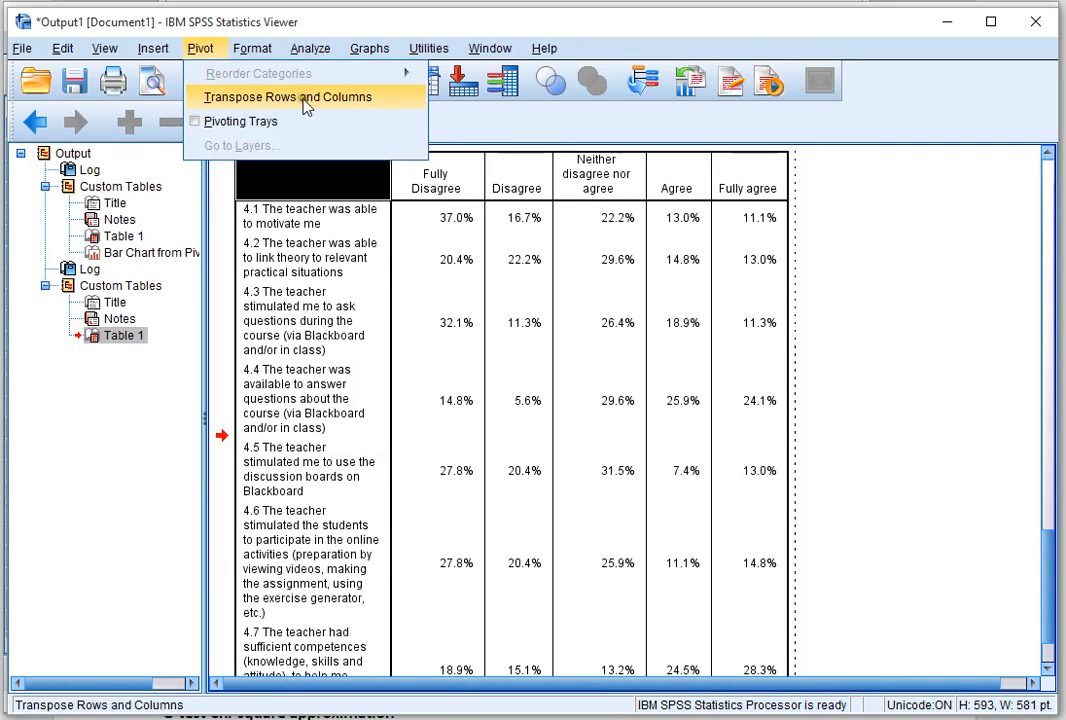
click(296, 96)
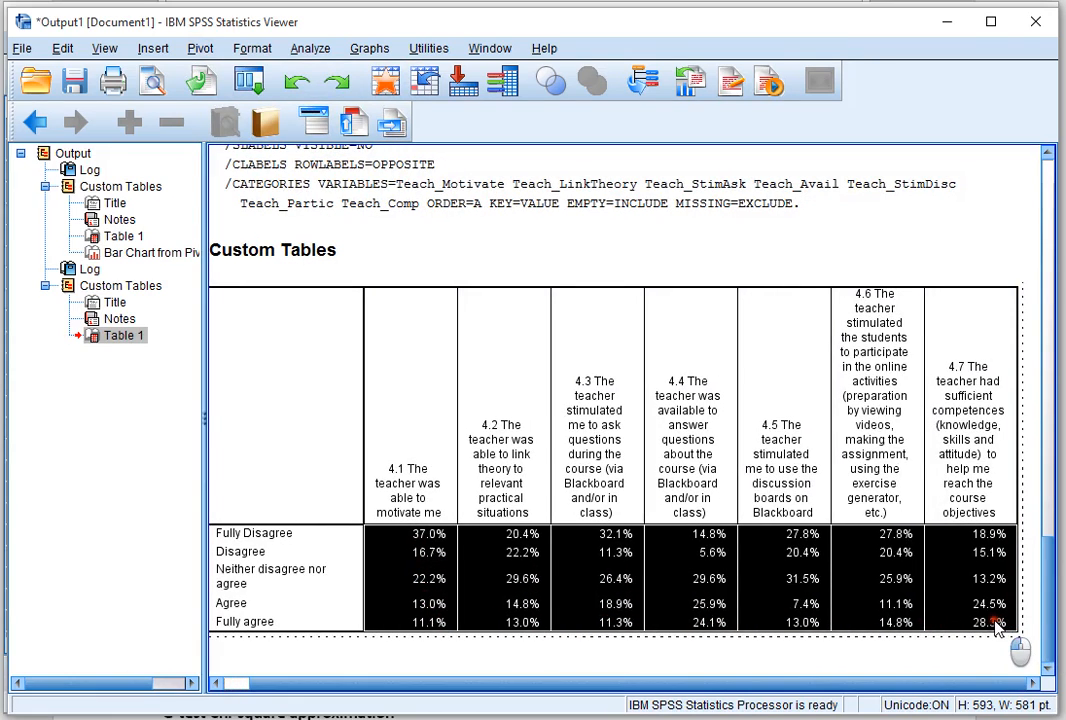
mouse_move(456, 534)
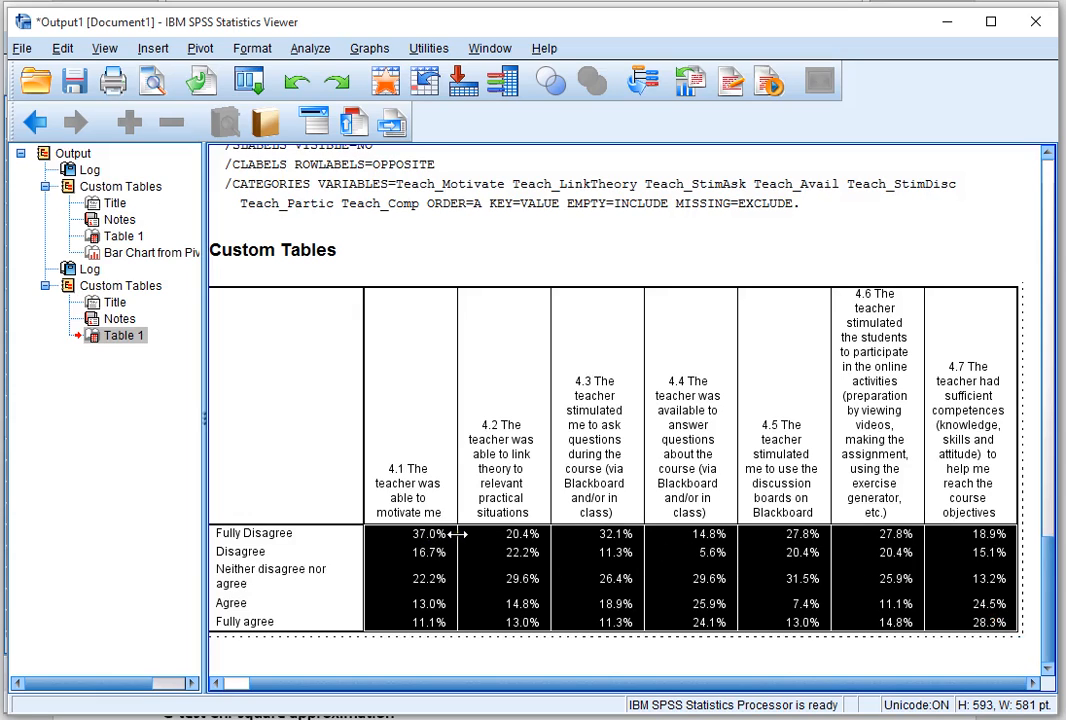
Generate a bar chart from the selected percentage cells via Create Graph > Bar
right_click(424, 536)
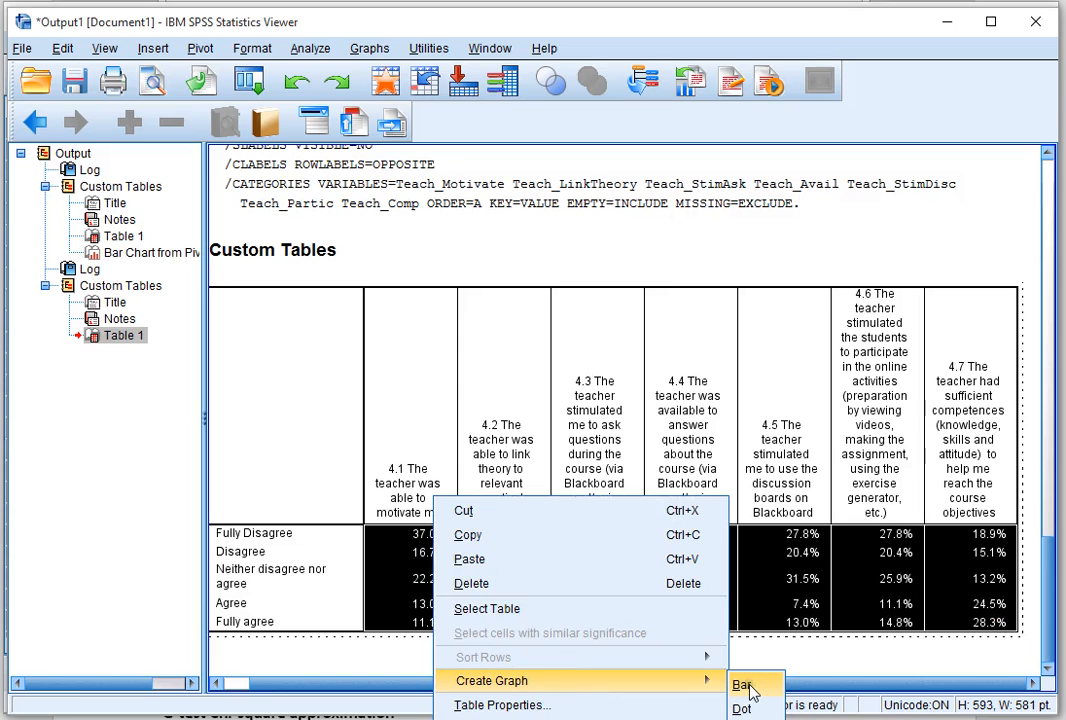
click(740, 686)
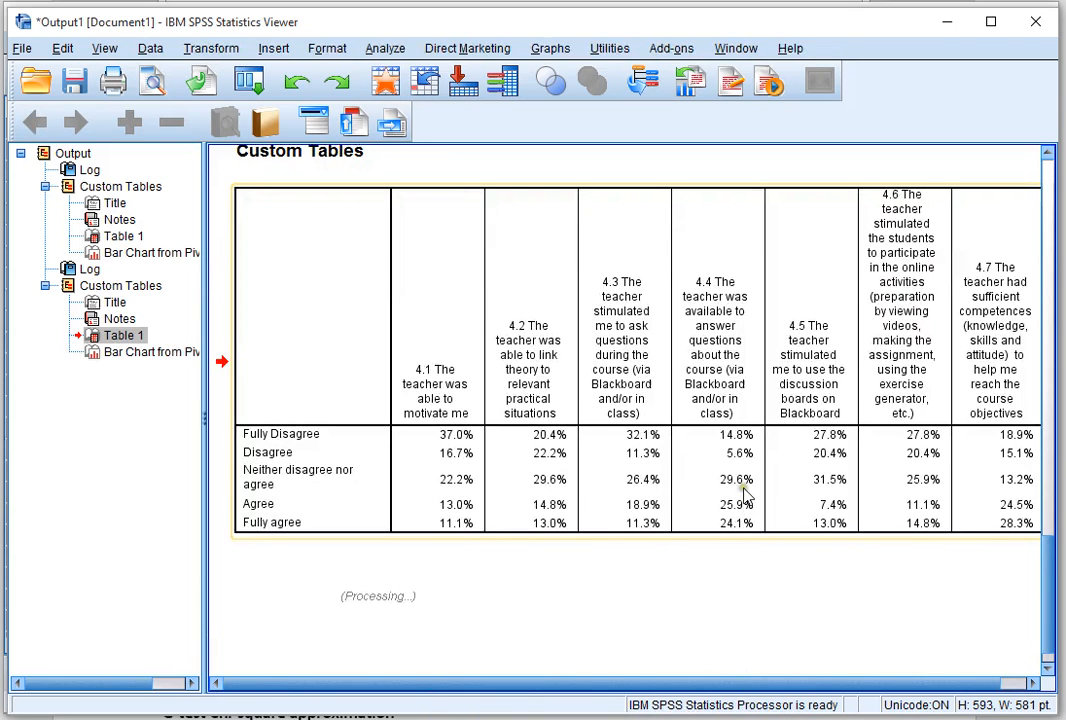
scroll(down, 3)
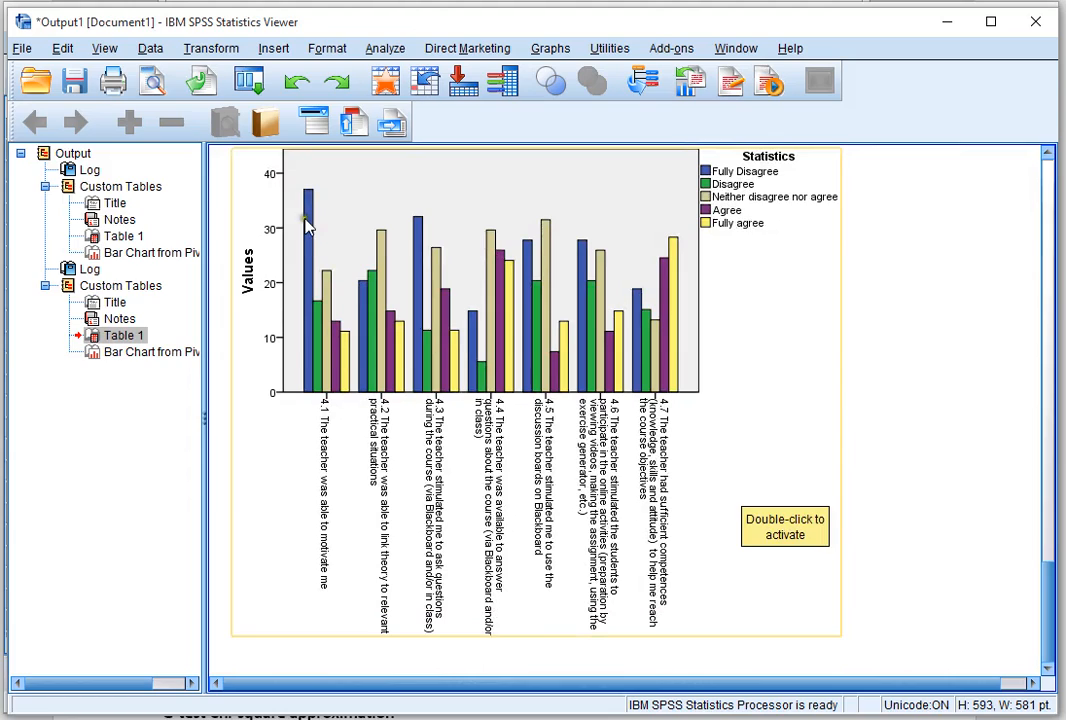
mouse_move(508, 364)
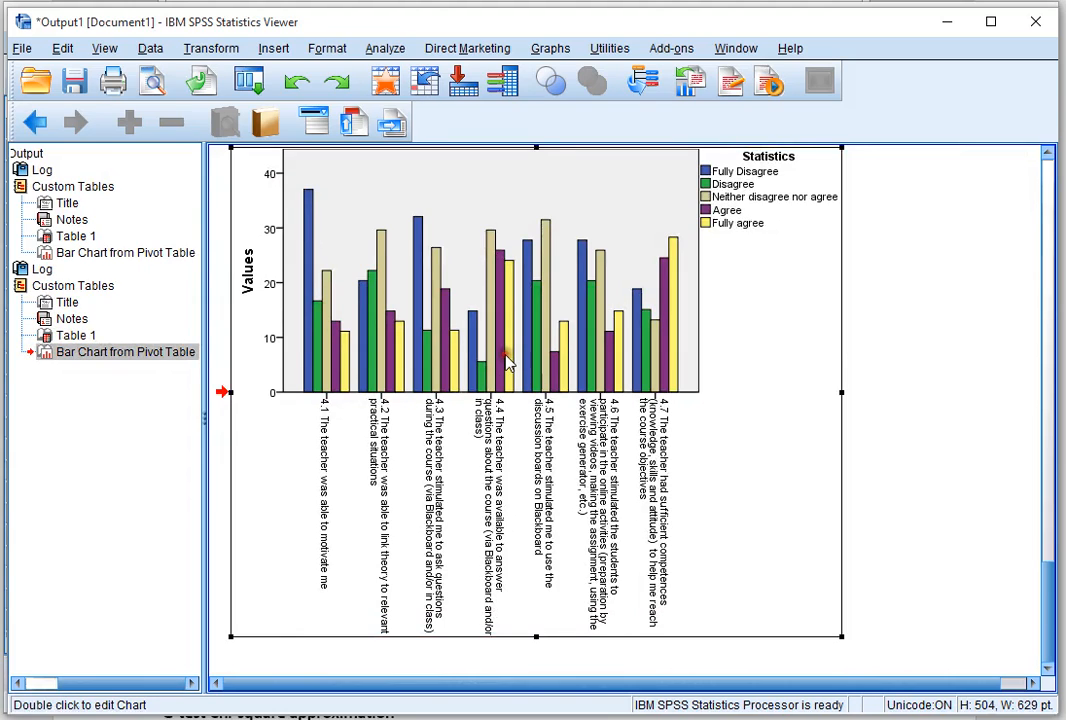
In Chart Editor, set the bars' agreement-category variable to Stack and apply it
double_click(510, 360)
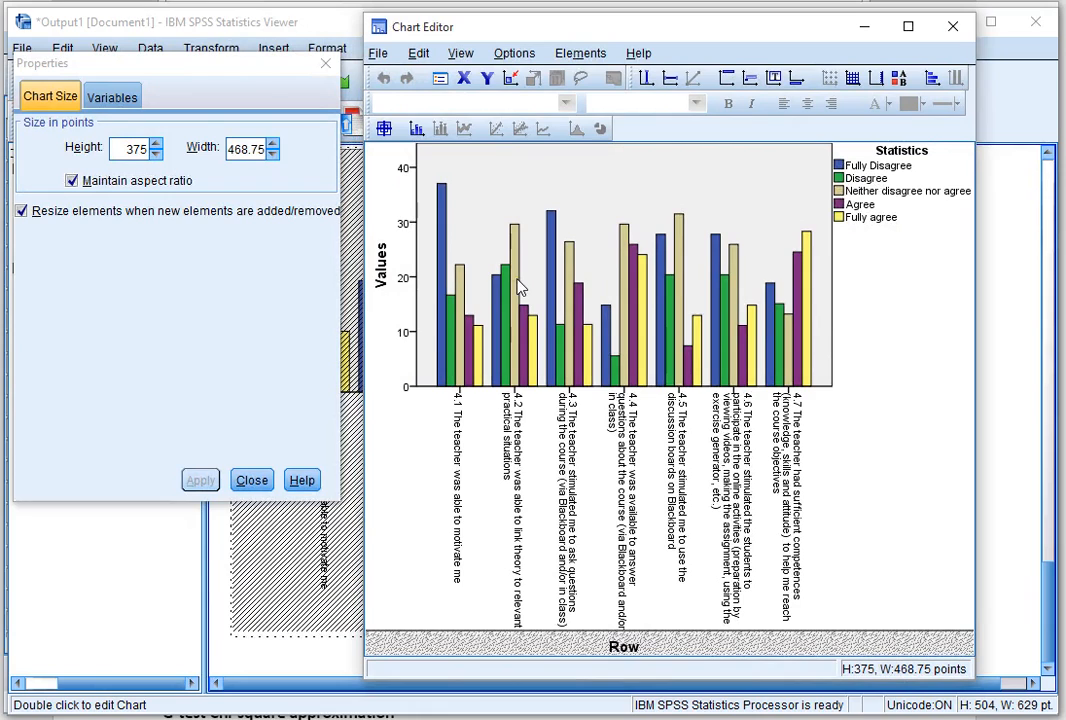
click(302, 128)
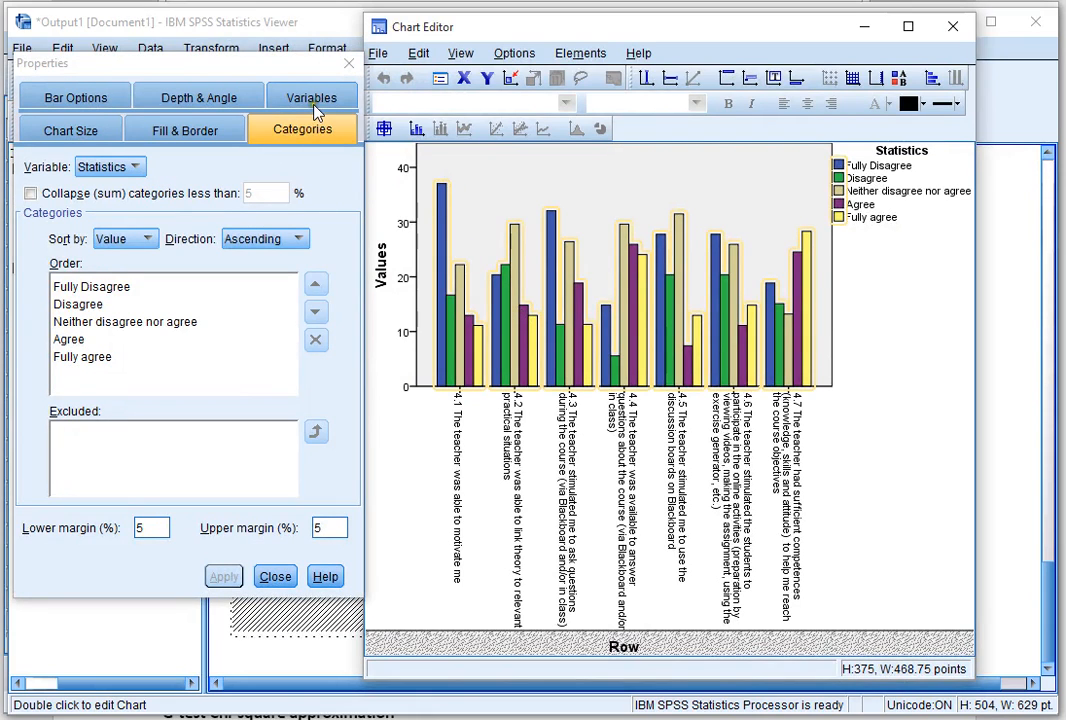
click(312, 130)
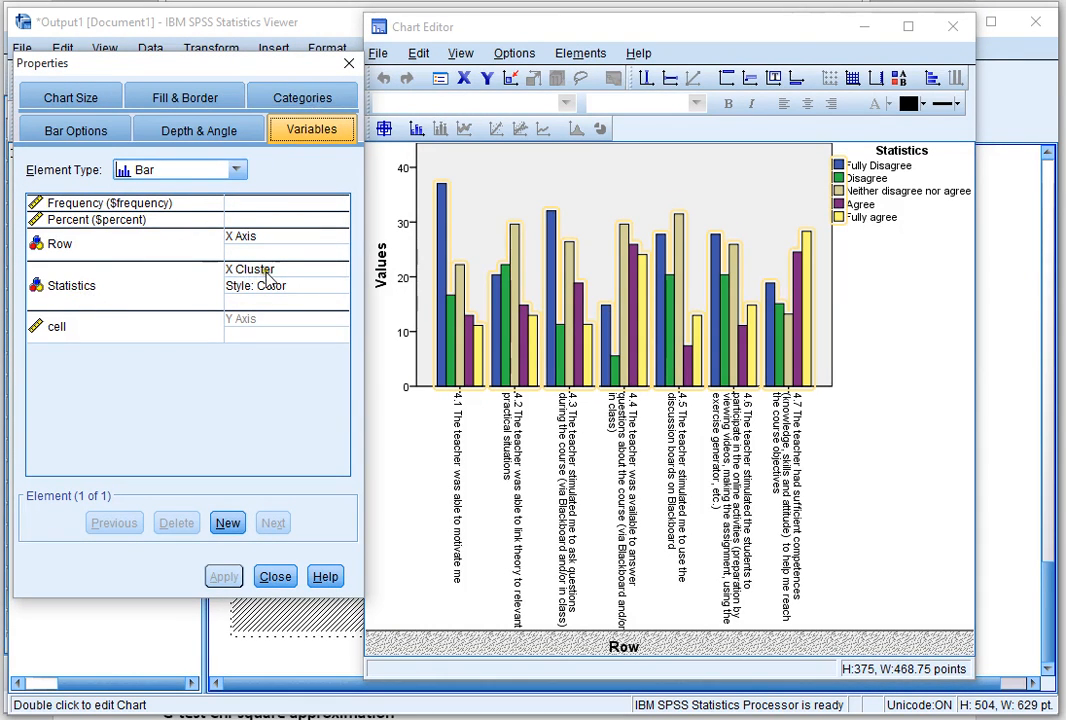
click(340, 284)
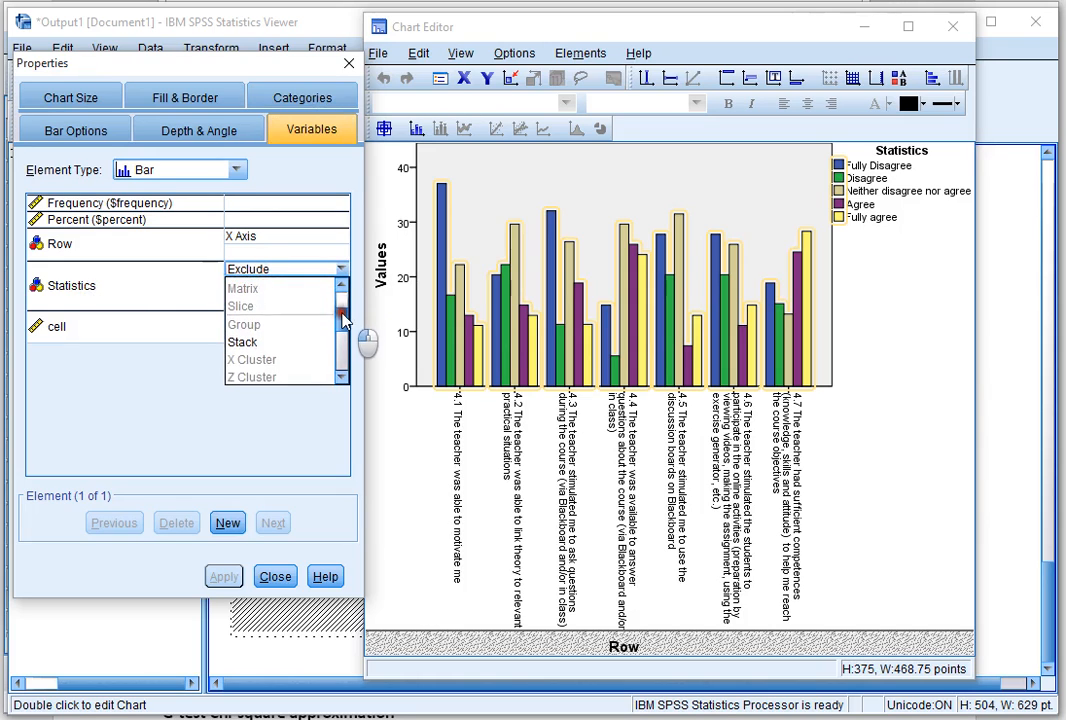
click(242, 342)
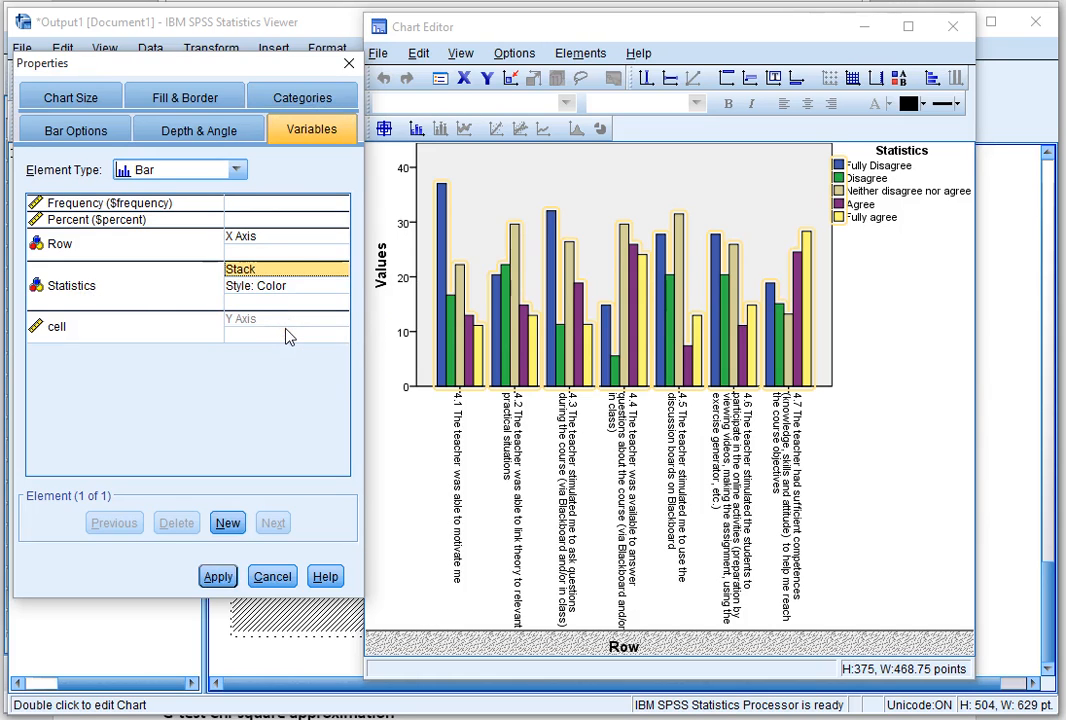
click(216, 576)
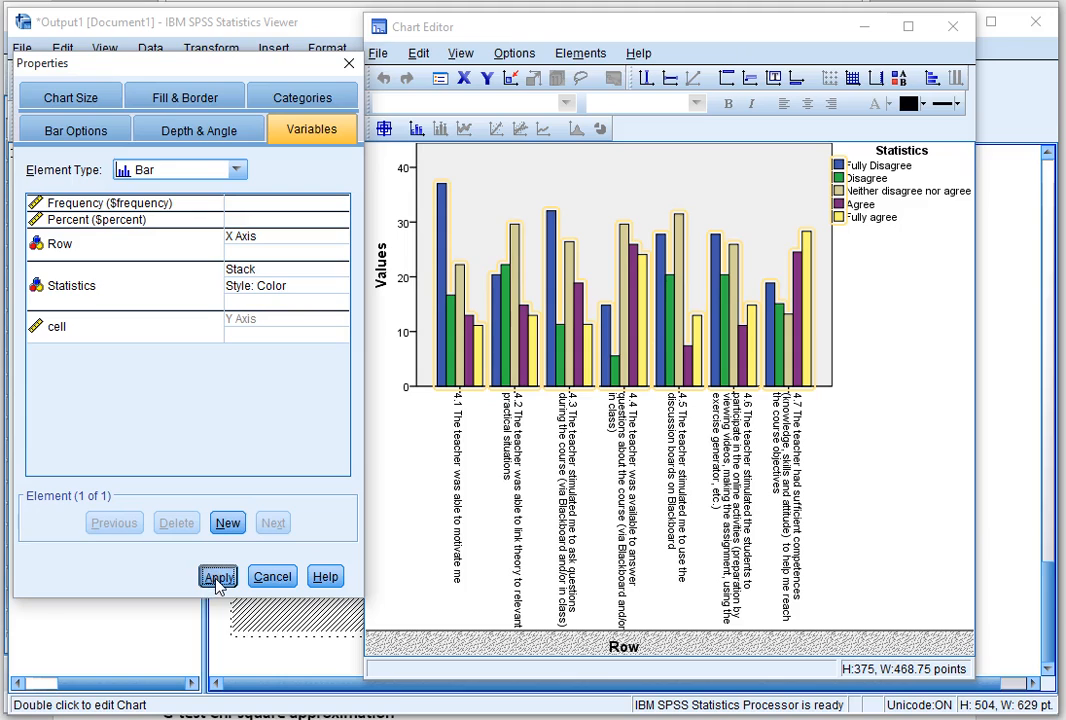
click(218, 576)
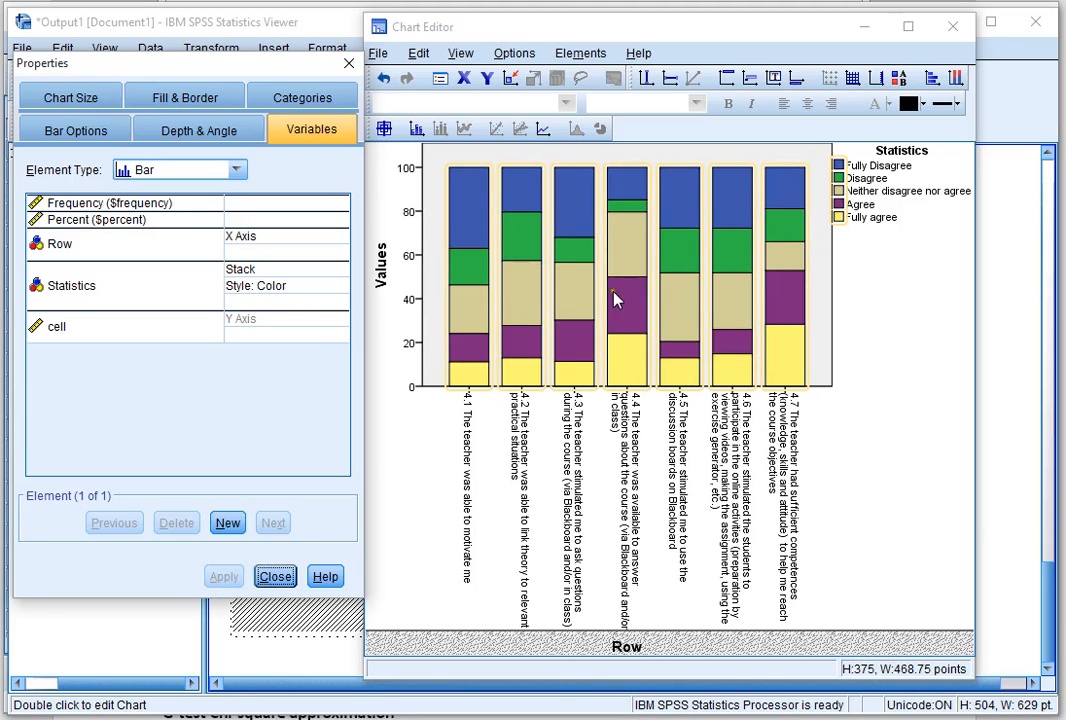
mouse_move(720, 384)
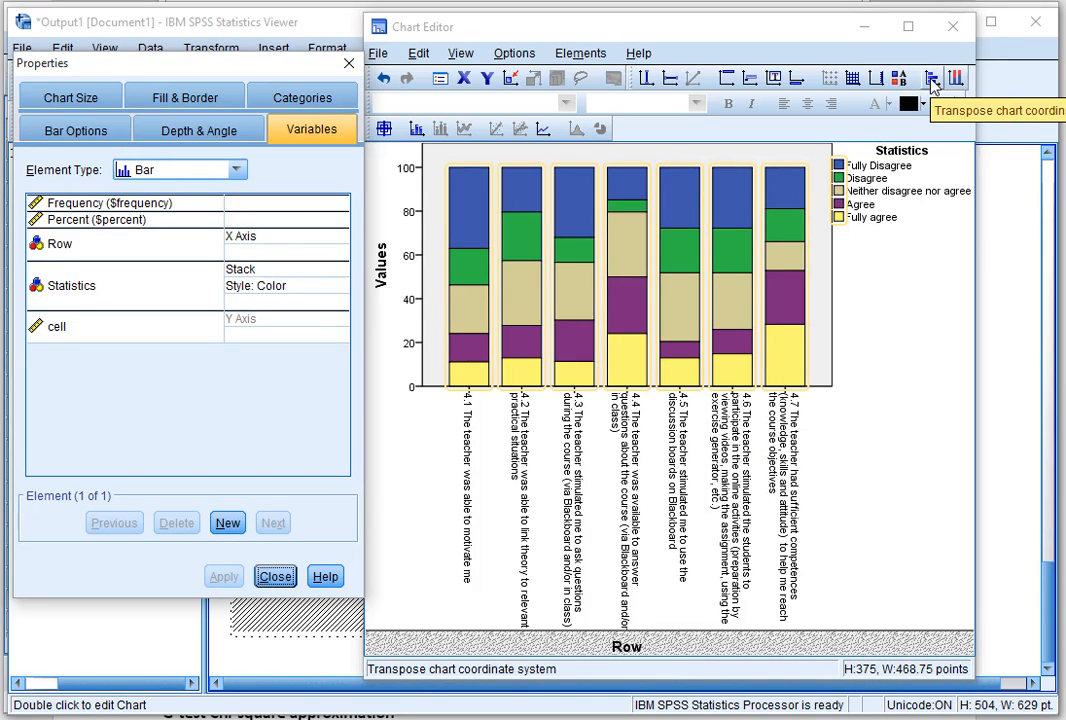
Transpose the chart to horizontal bars and start editing the Values axis title
click(930, 78)
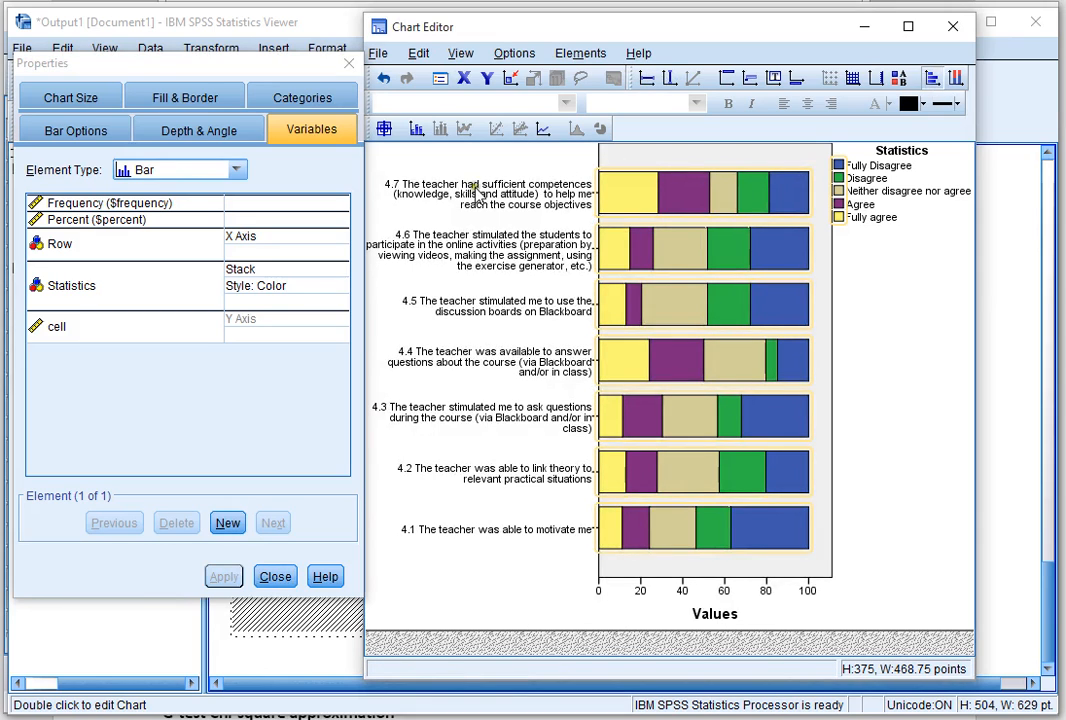
mouse_move(720, 628)
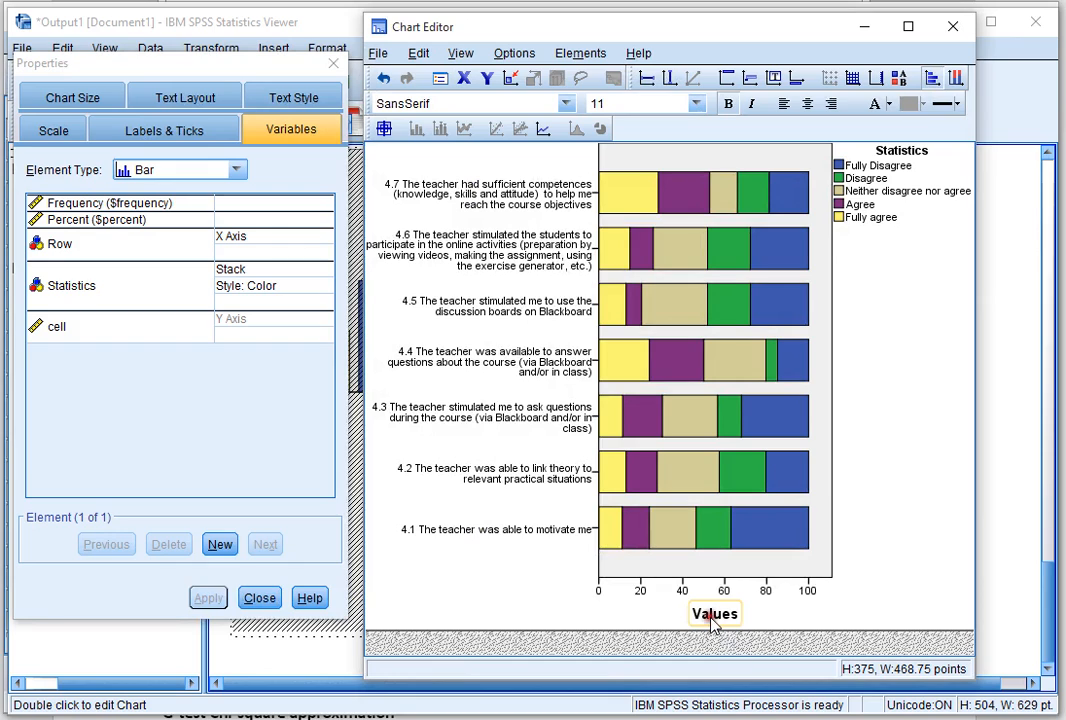
double_click(714, 612)
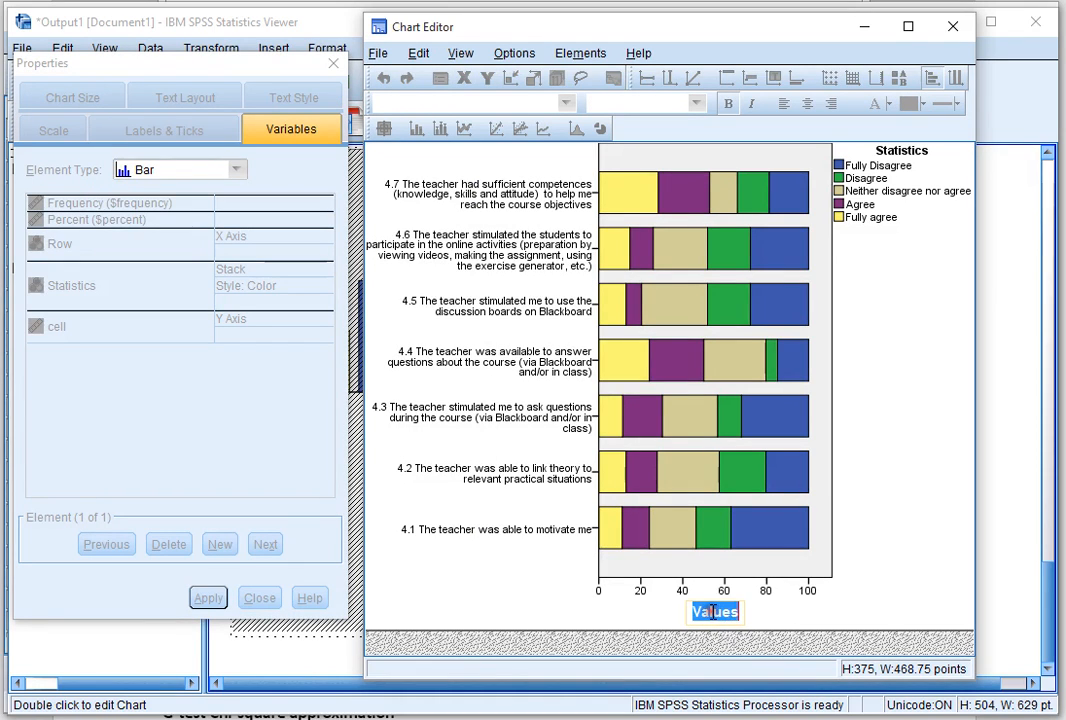